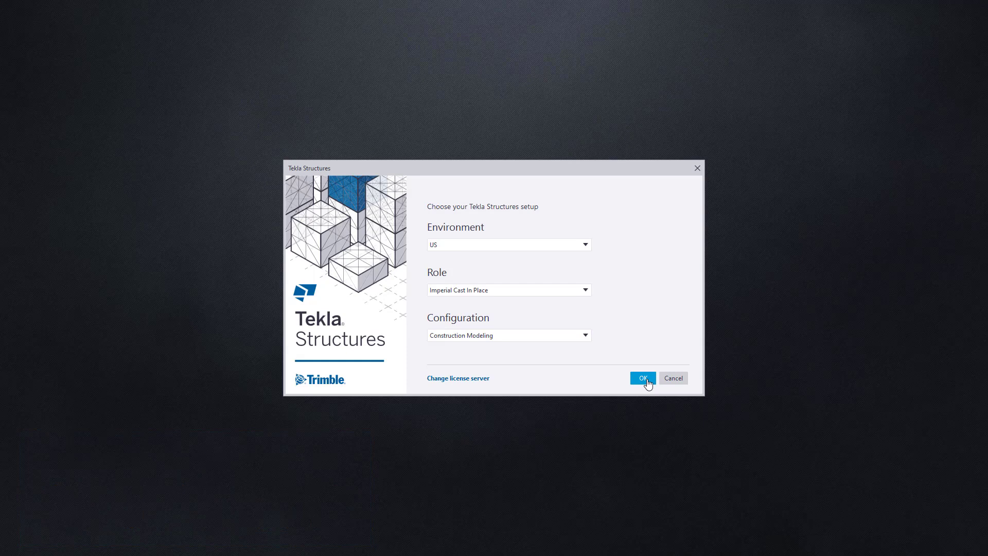
Accept US cast-in-place setup and create 'Rebar Quantity' from the CIP-Rebar Detailing template.
click(643, 377)
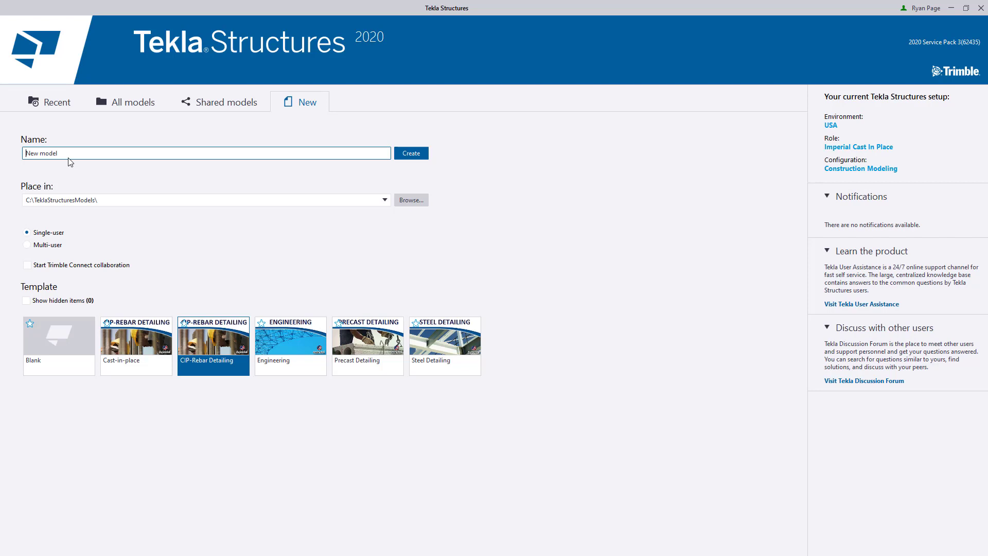
click(212, 345)
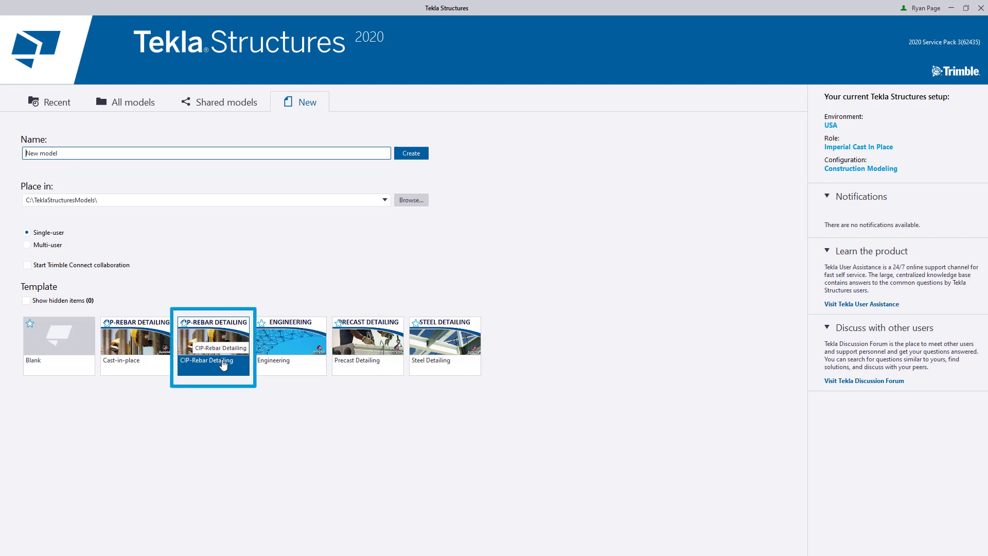
mouse_move(241, 266)
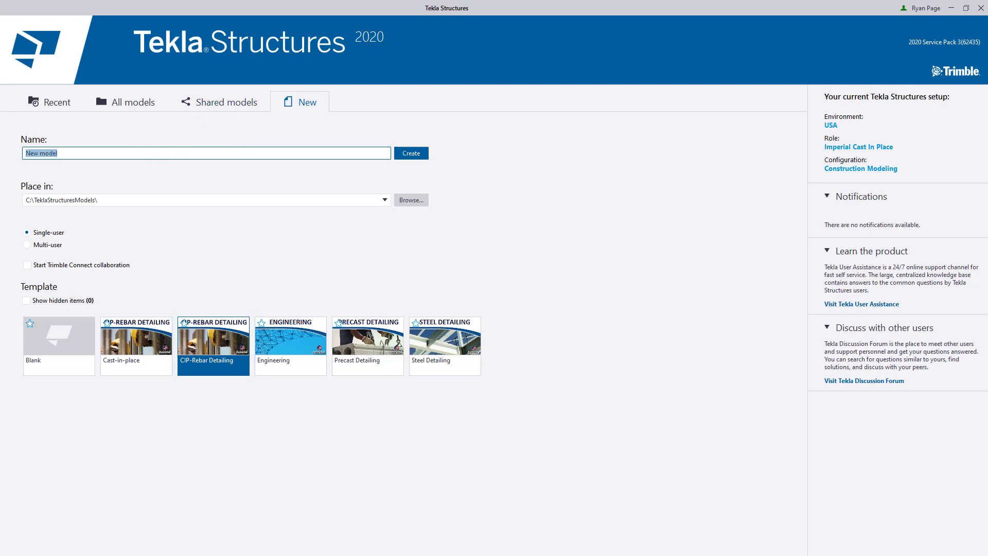
text(Rebar Quantity)
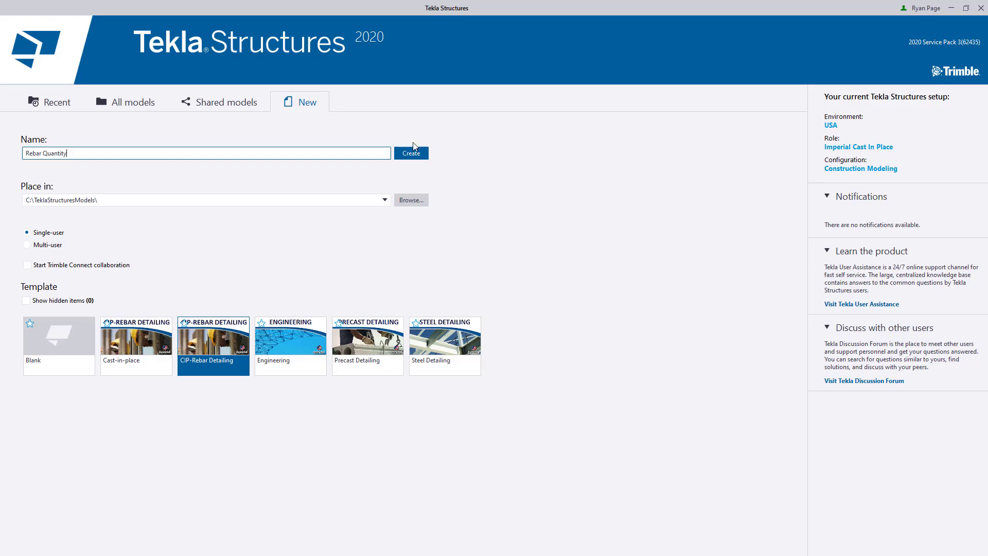
click(411, 153)
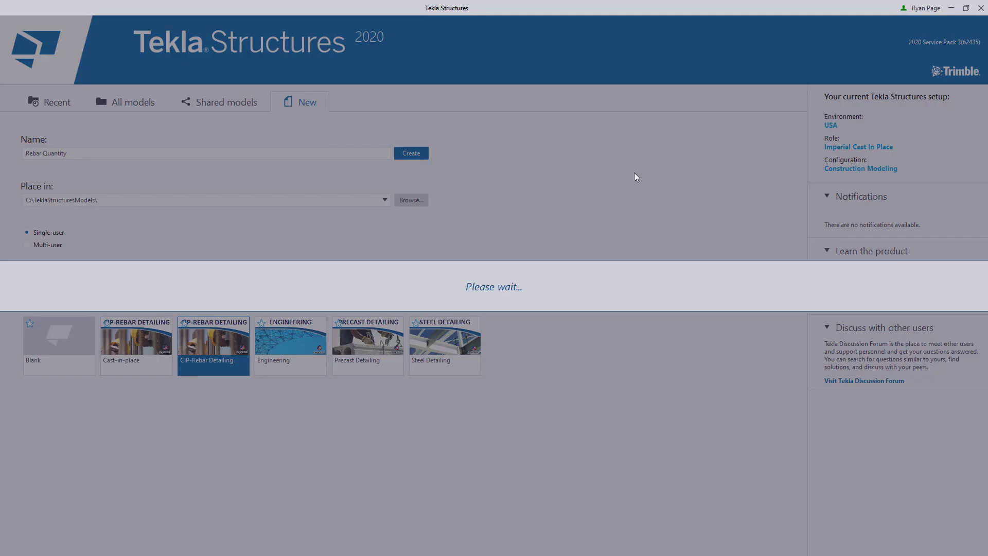
mouse_move(568, 189)
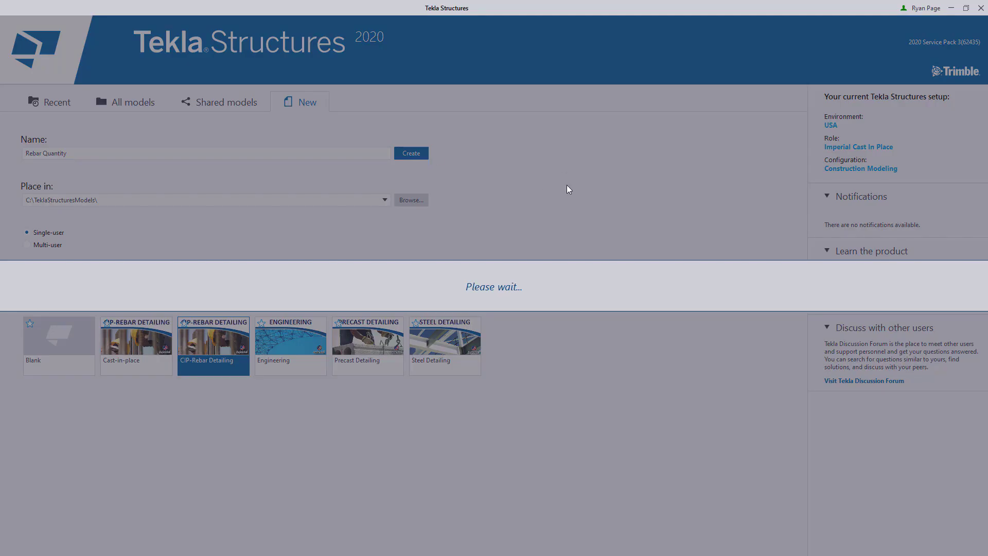
mouse_move(545, 196)
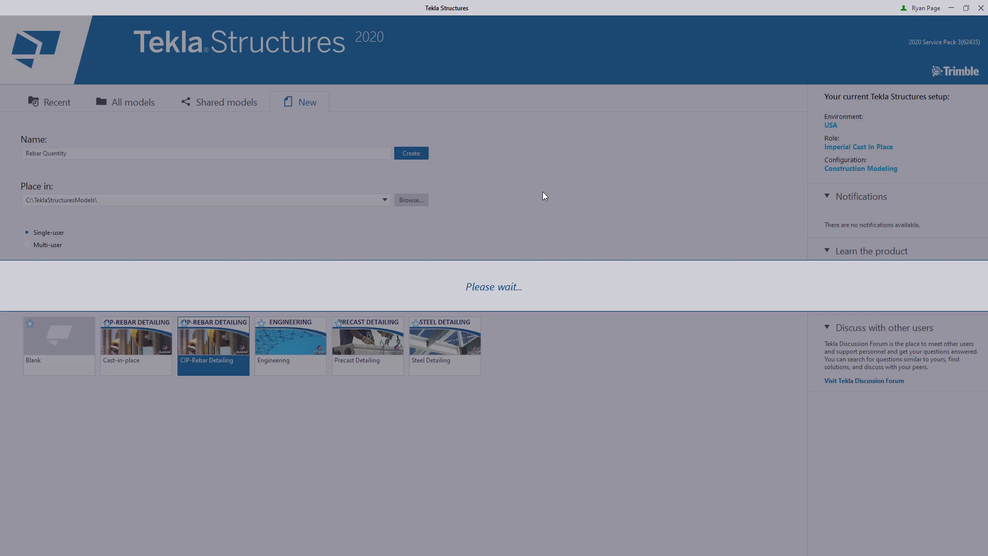
Make the 3d named view visible, showing gridlines A–D and 1–7.
click(411, 152)
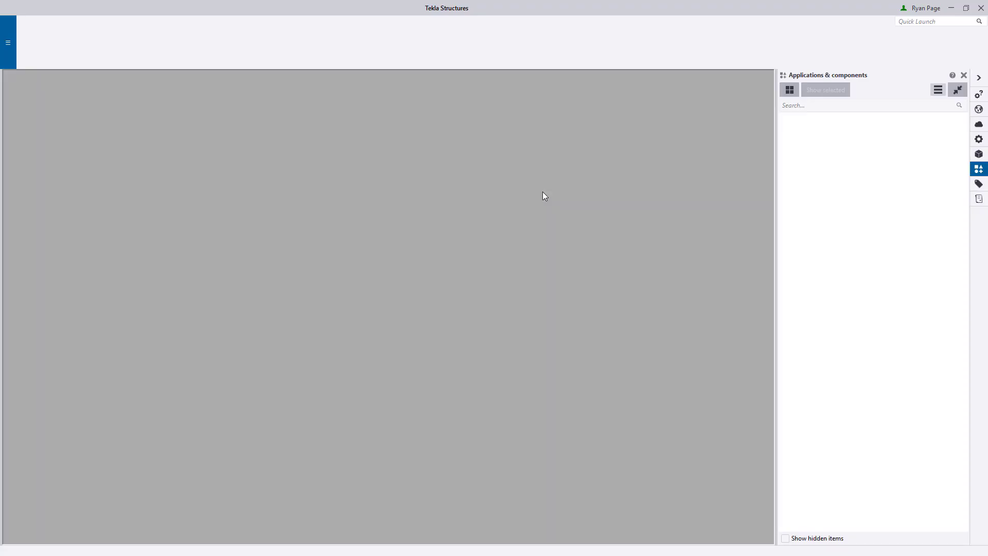
mouse_move(516, 216)
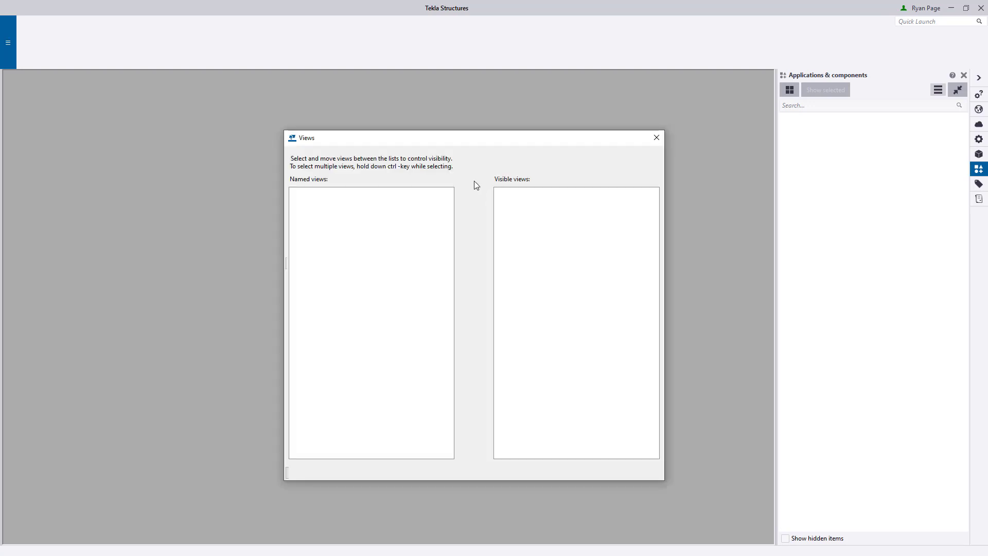
mouse_move(463, 145)
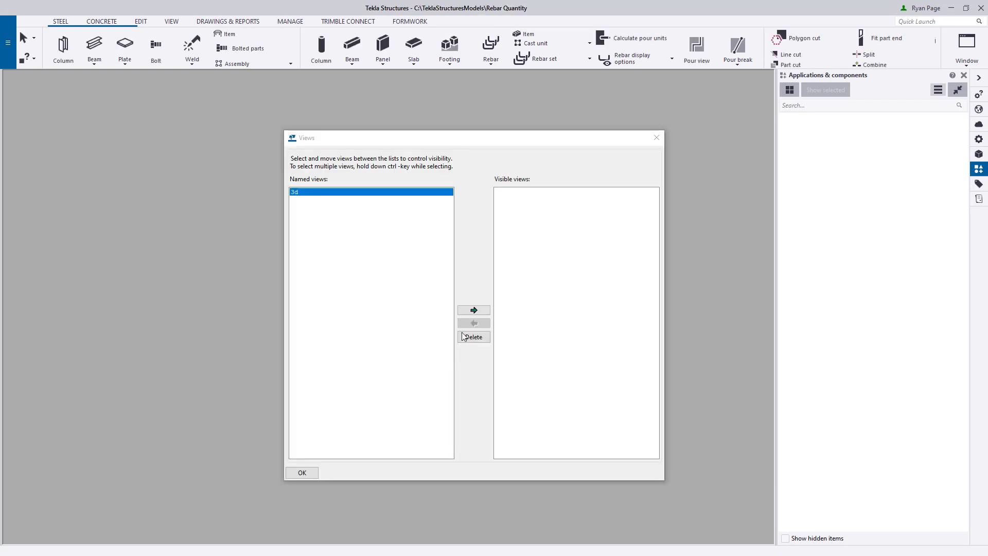
click(474, 310)
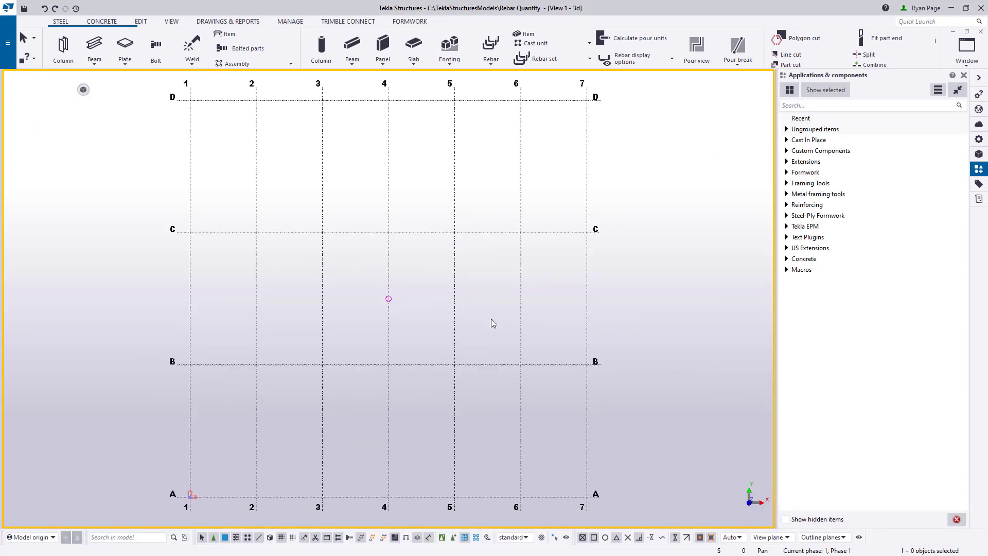
Model the slab, wall panel, two columns and bent strip footing with Concrete tools.
click(100, 21)
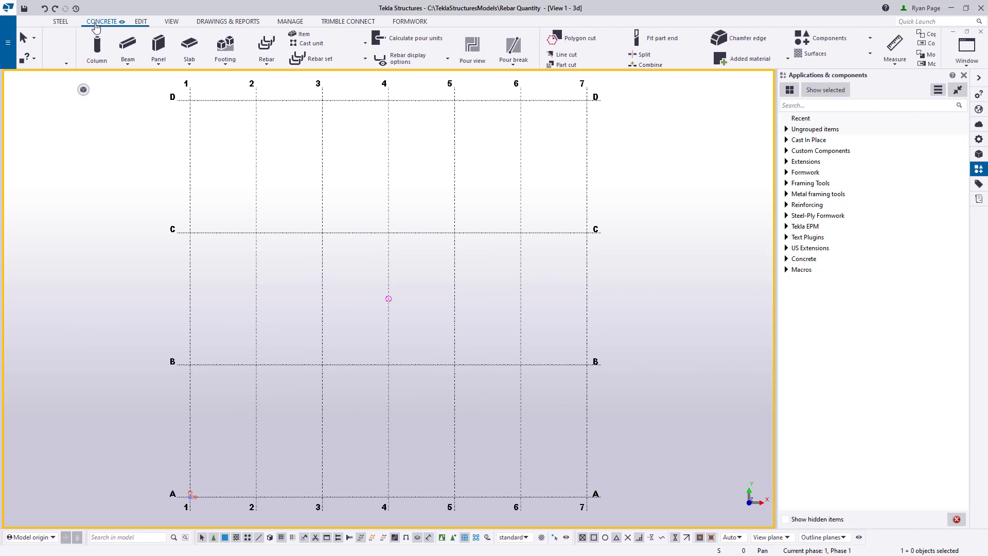
click(156, 43)
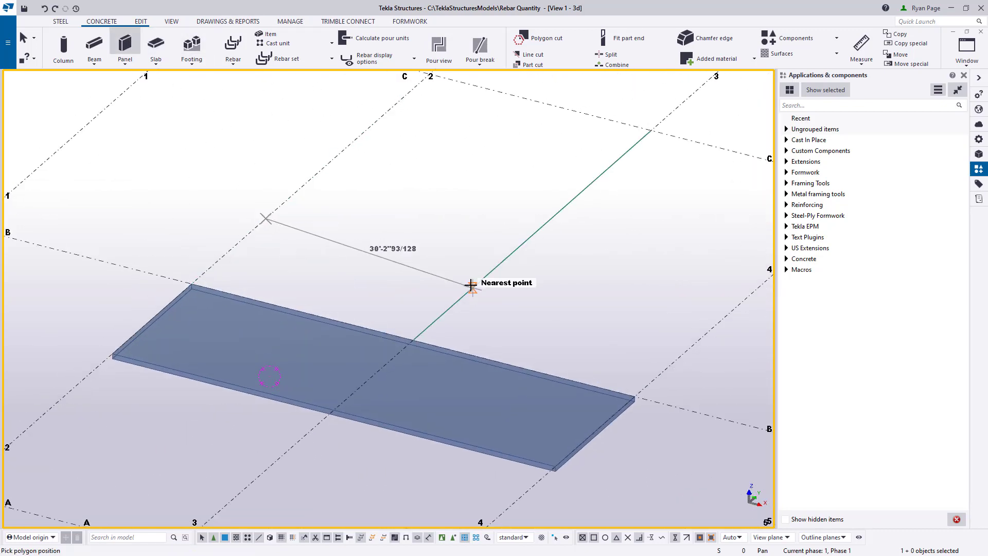
right_click(485, 286)
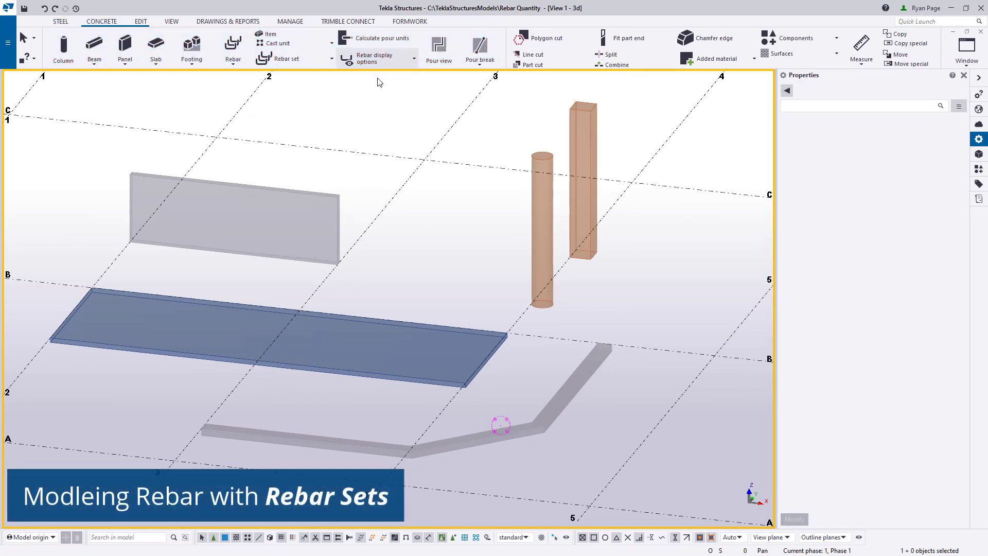
Generate a #4 bar rebar set on the wall panel using Create rebars by face.
click(323, 58)
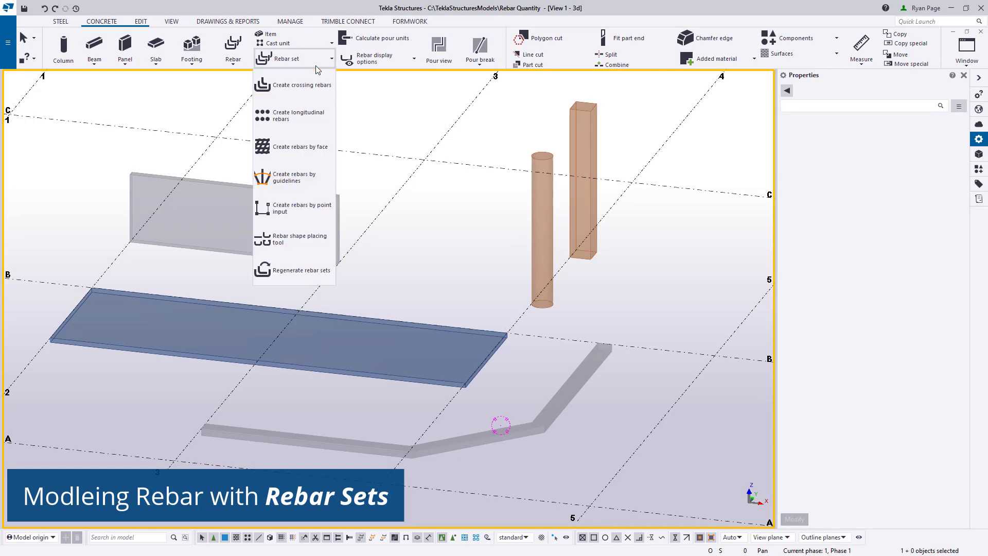
mouse_move(323, 64)
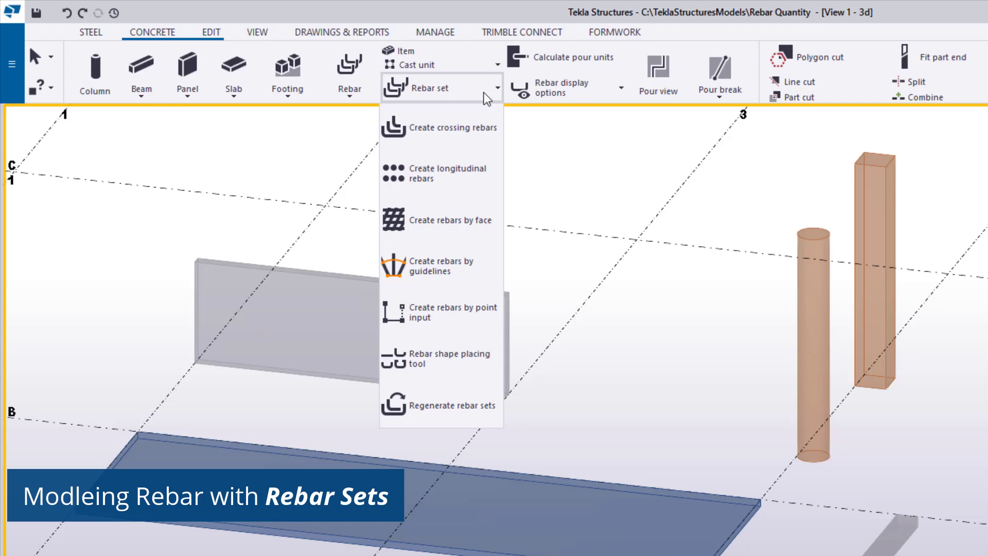
mouse_move(489, 222)
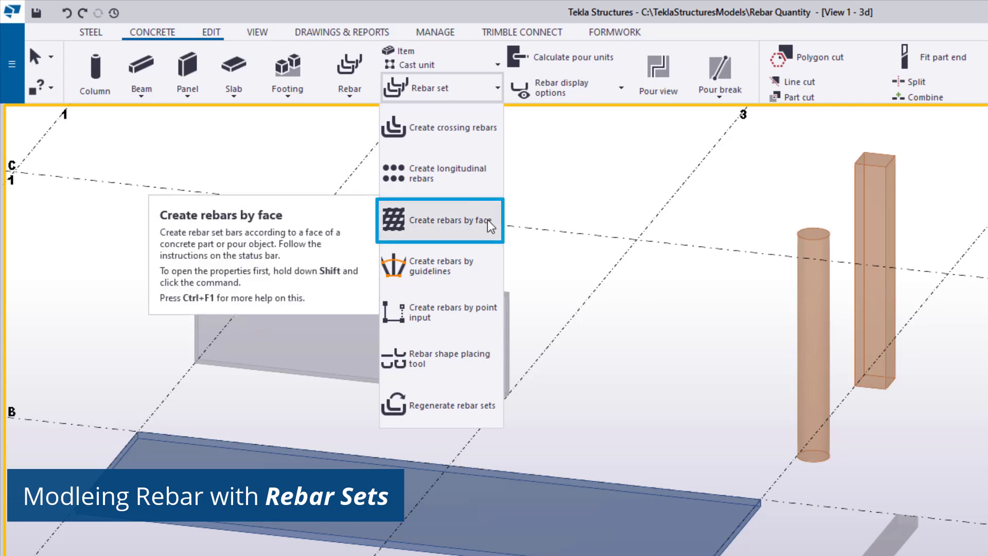
click(440, 220)
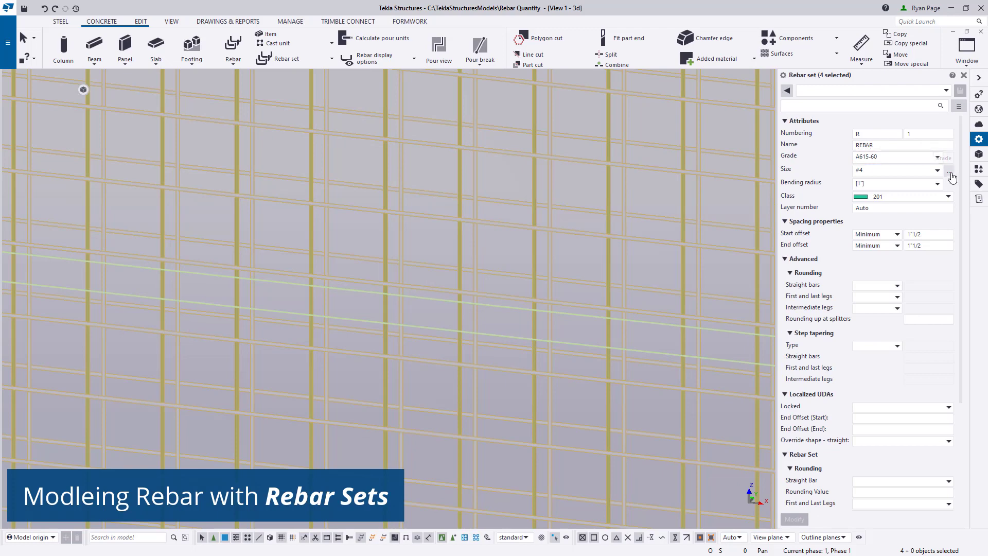
Change the wall rebar set size to #7 main from the Select rebar catalogue.
click(949, 170)
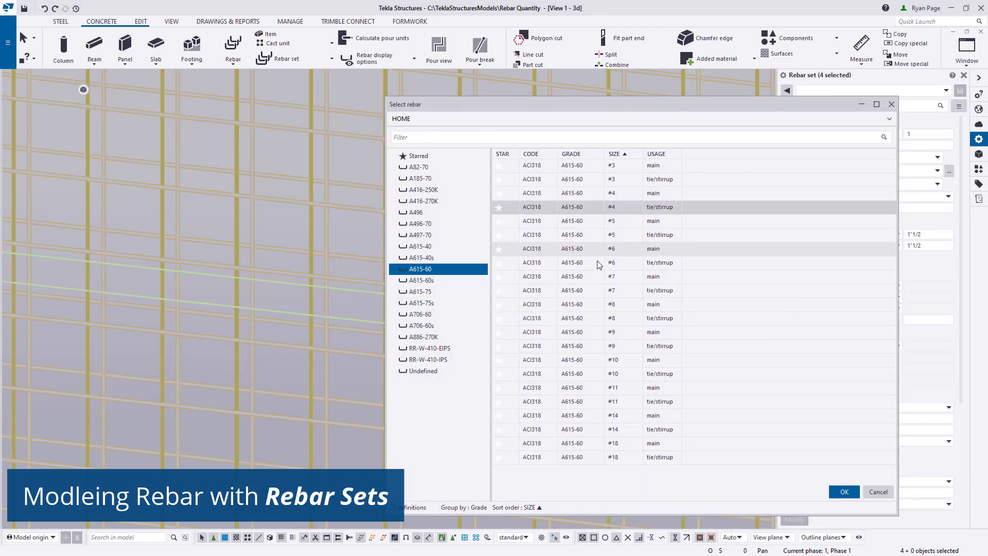
mouse_move(669, 280)
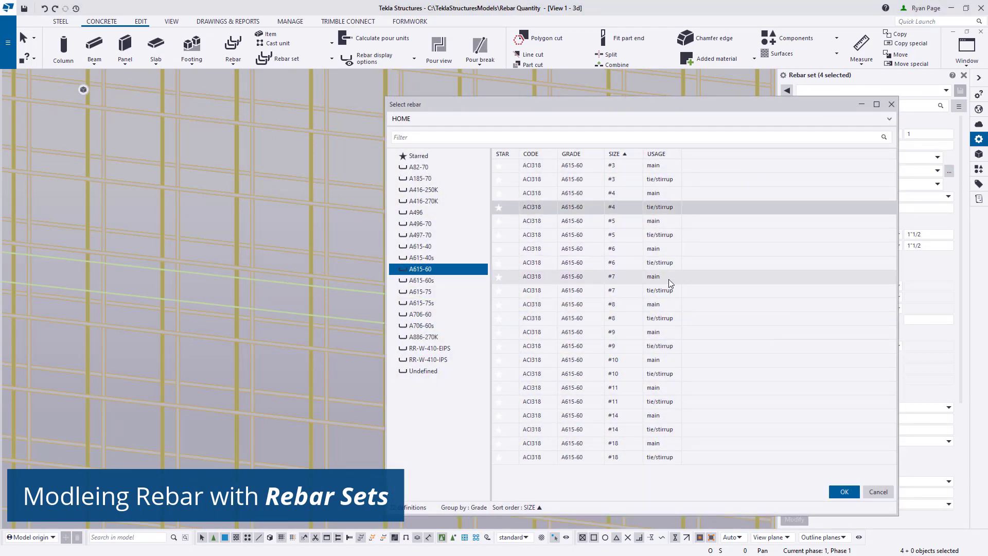
click(843, 491)
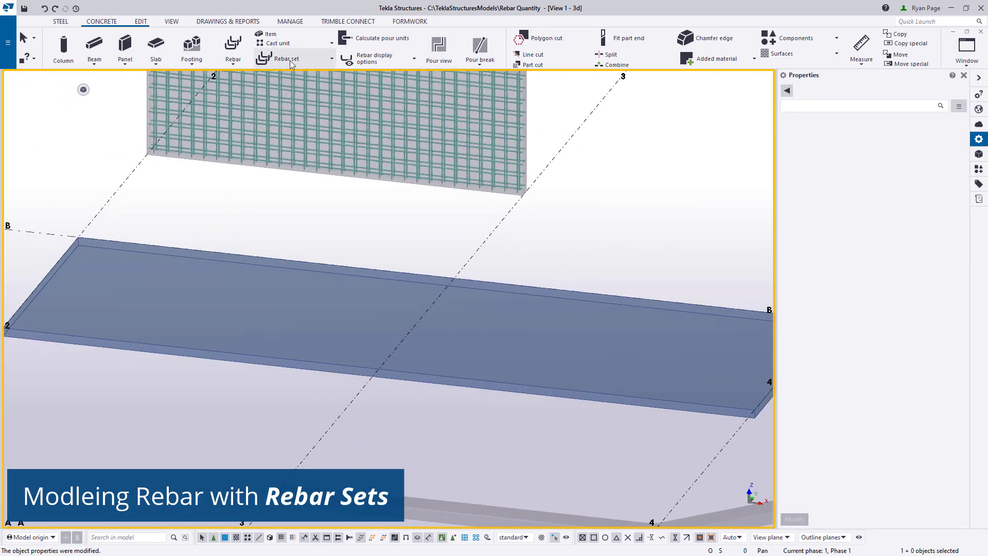
click(286, 57)
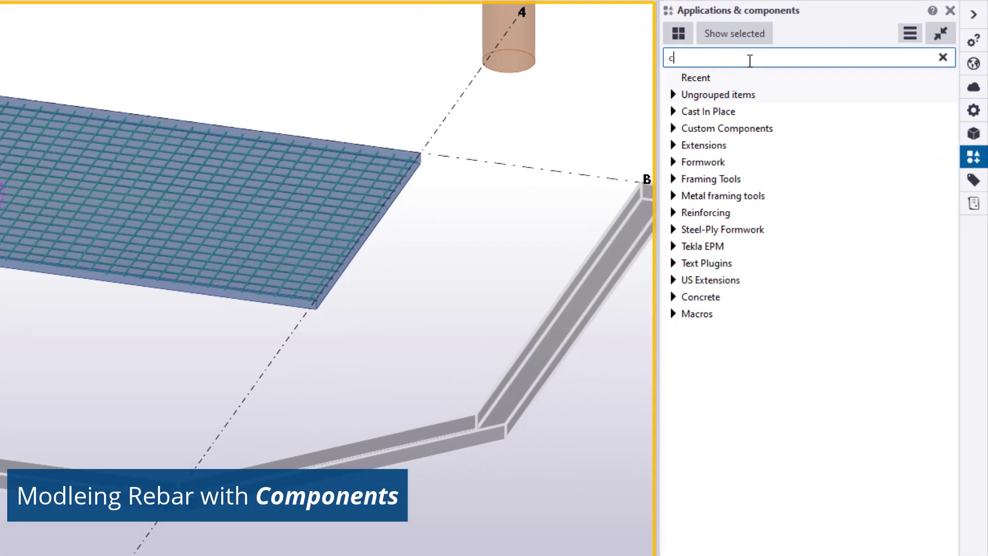
Search Applications & components for 'contin' to list continuous reinforcement components.
text(ontin)
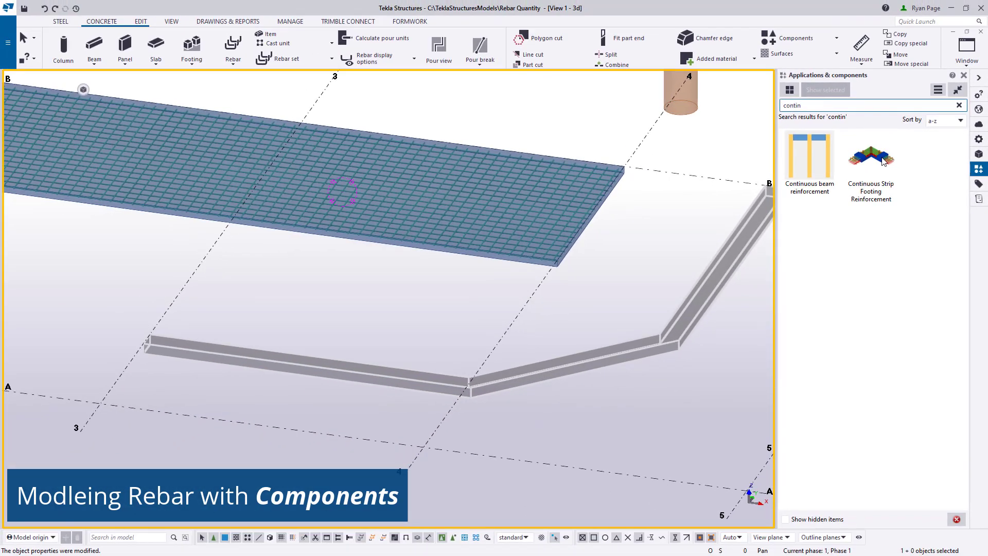
Apply Continuous strip footing reinforcement to the bent footing after reviewing covers, main bars, stirrups.
click(881, 159)
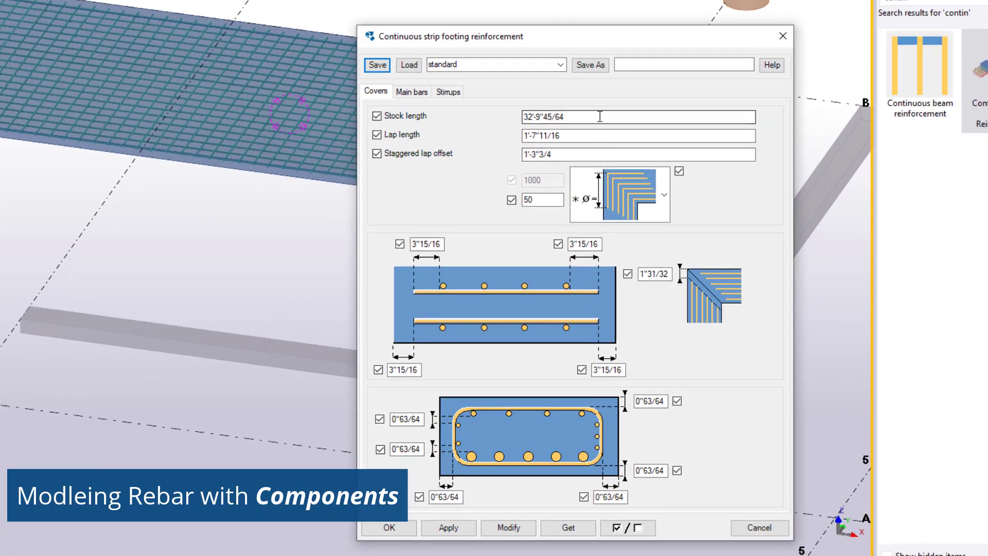
text(30)
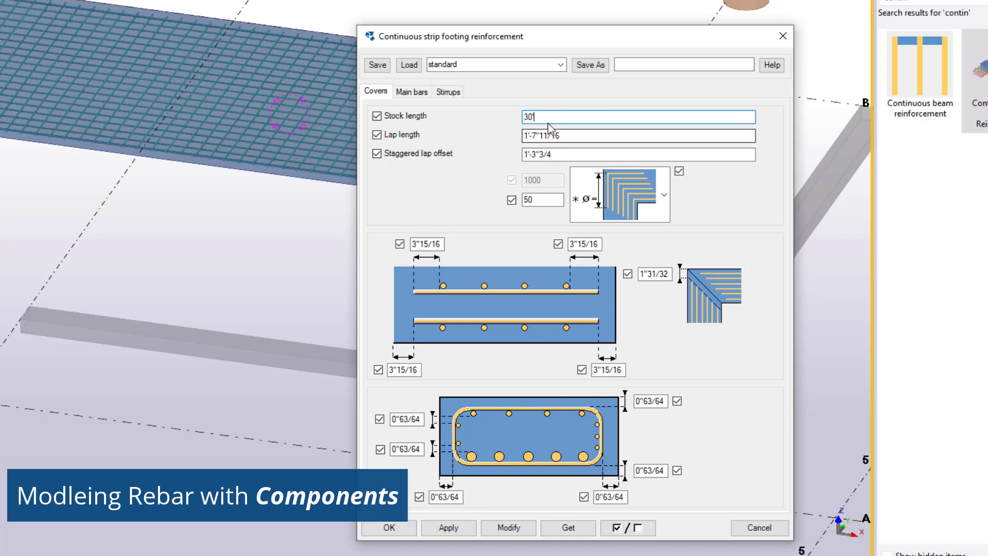
click(412, 91)
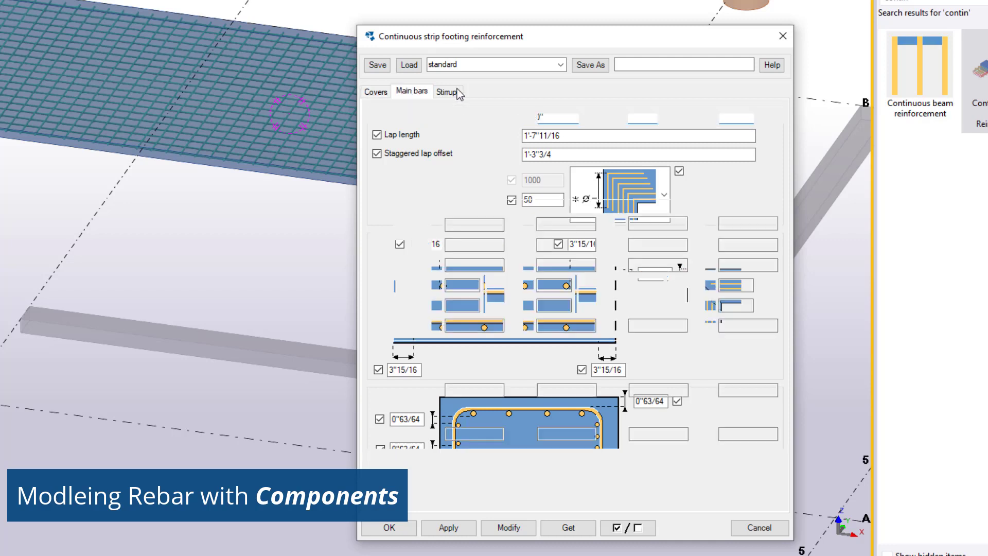
click(411, 91)
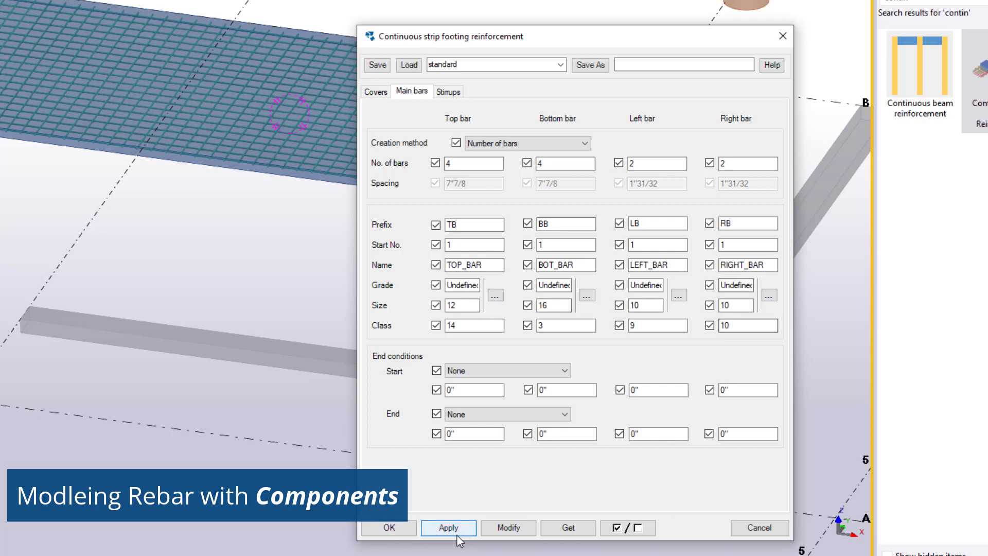
click(449, 527)
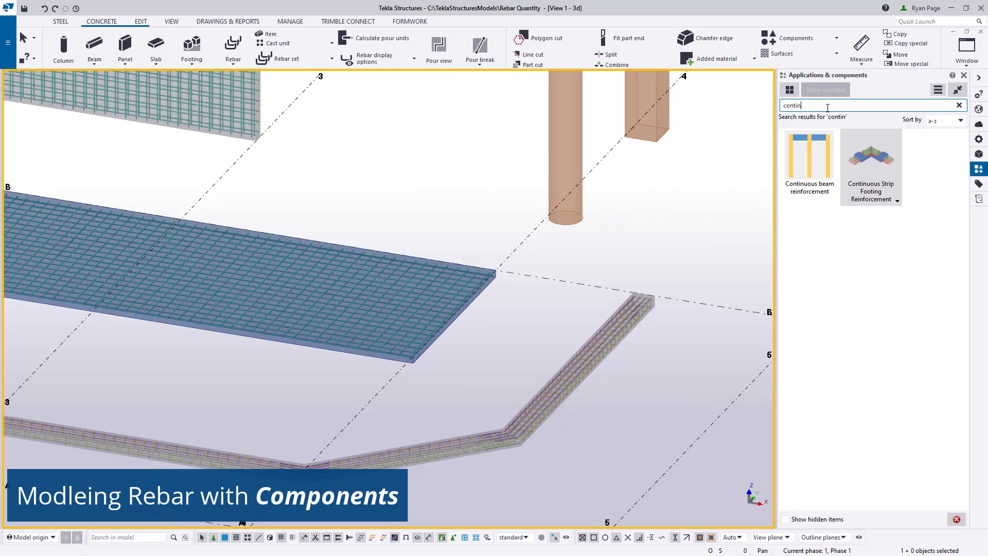
Apply Rectangular column reinforcement with side bars and stirrups to both columns, then redraw.
text(column re)
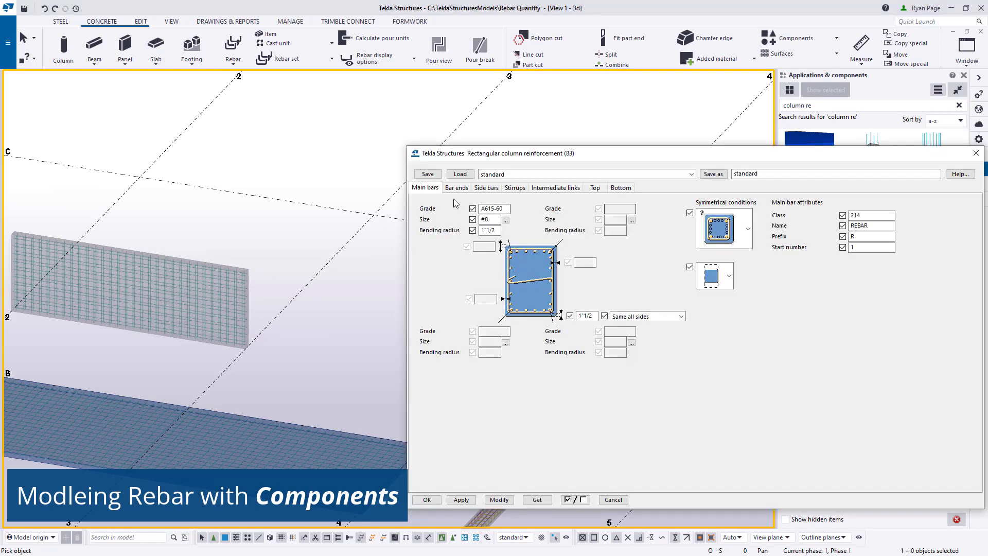
click(485, 187)
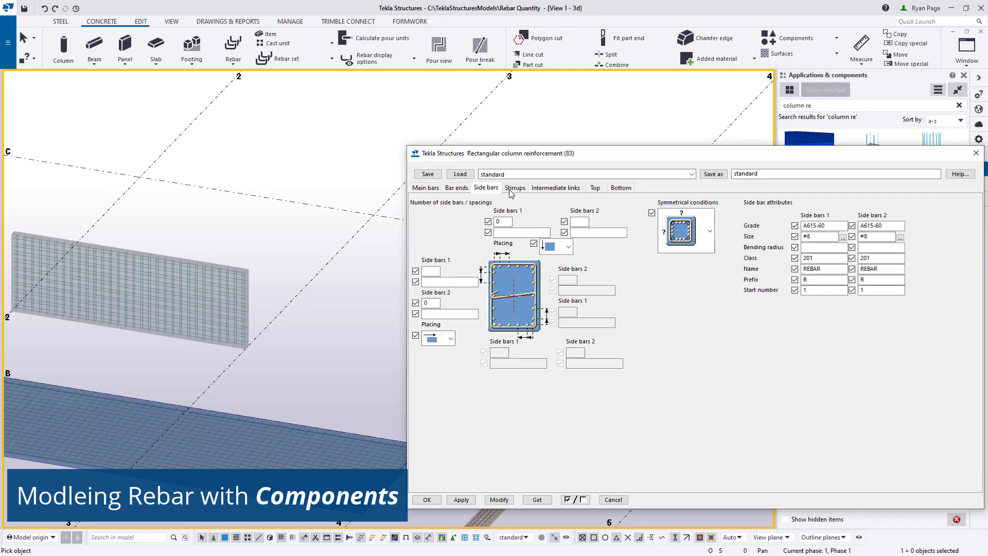
click(556, 187)
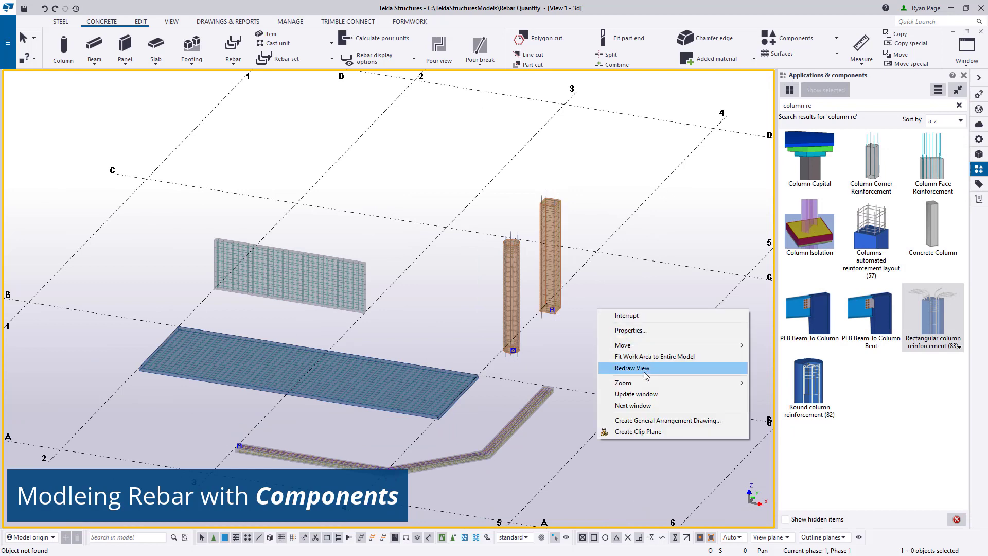
click(632, 368)
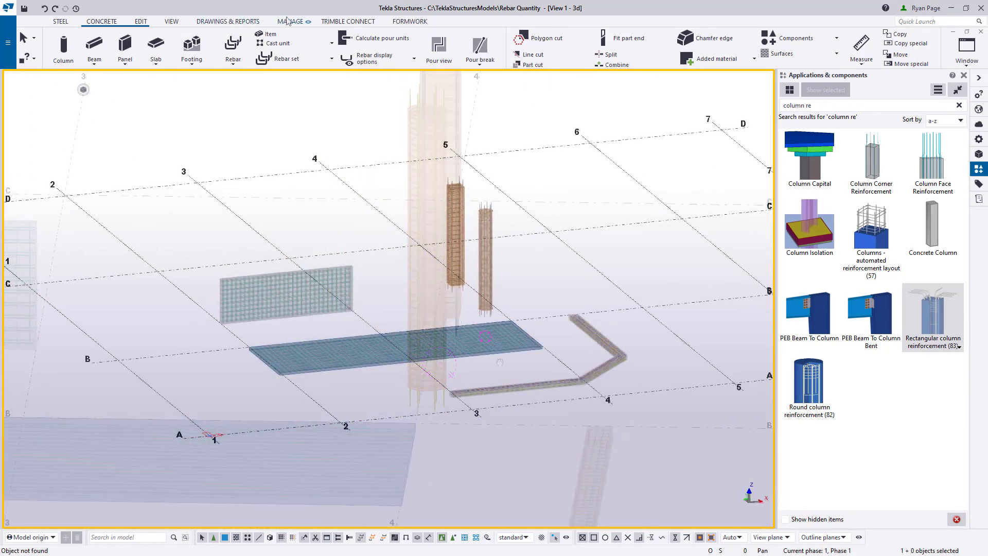
click(291, 21)
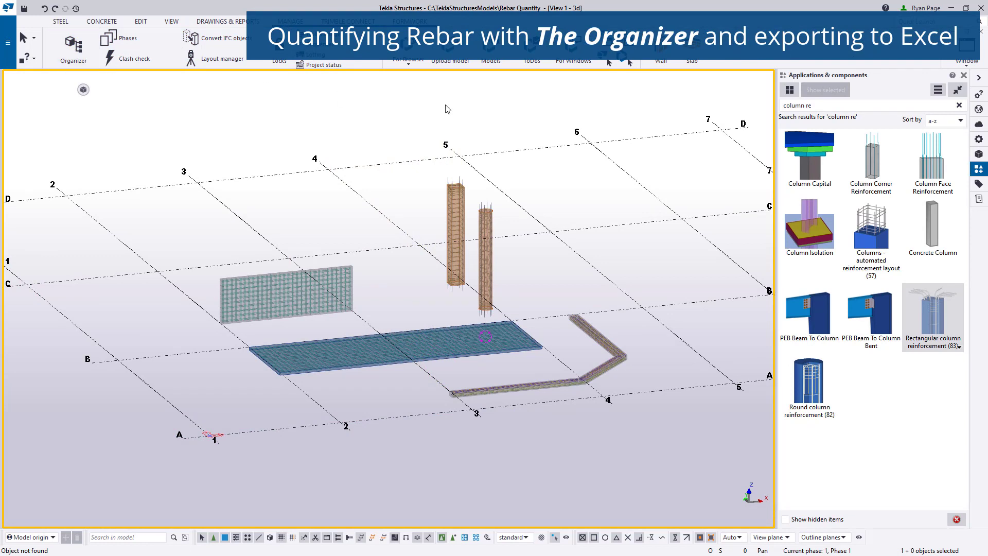
List the model's rebar in the Organizer using the Reinforcing table layout.
click(73, 43)
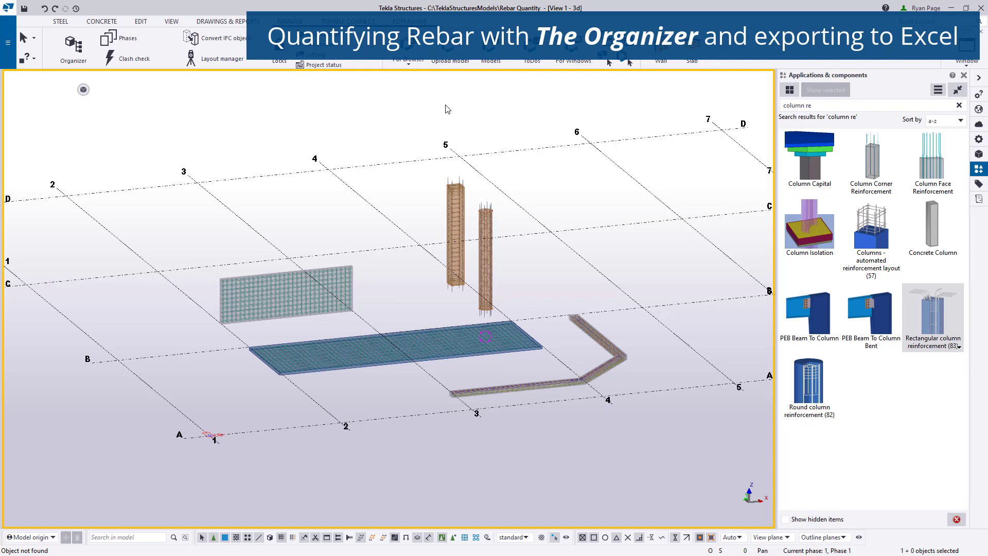
click(71, 41)
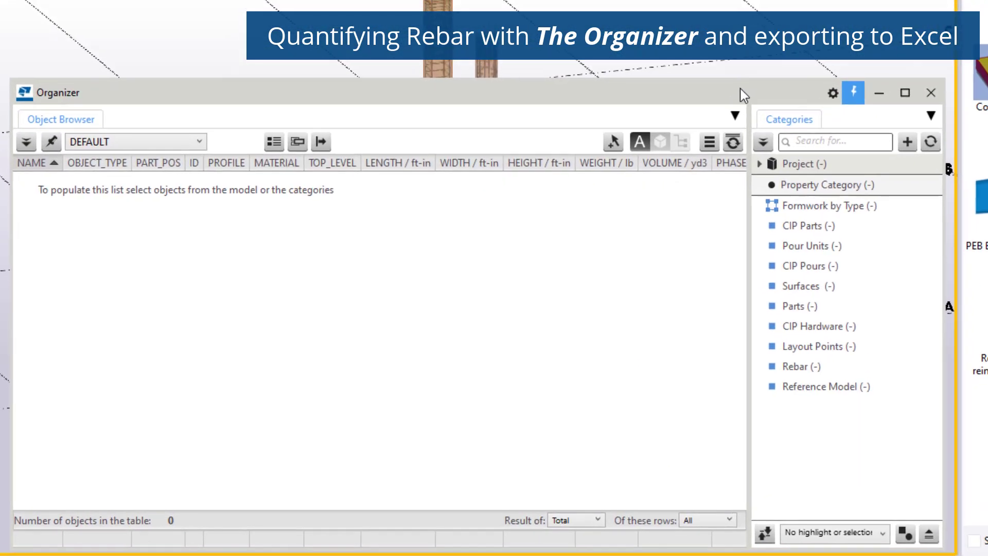
click(795, 346)
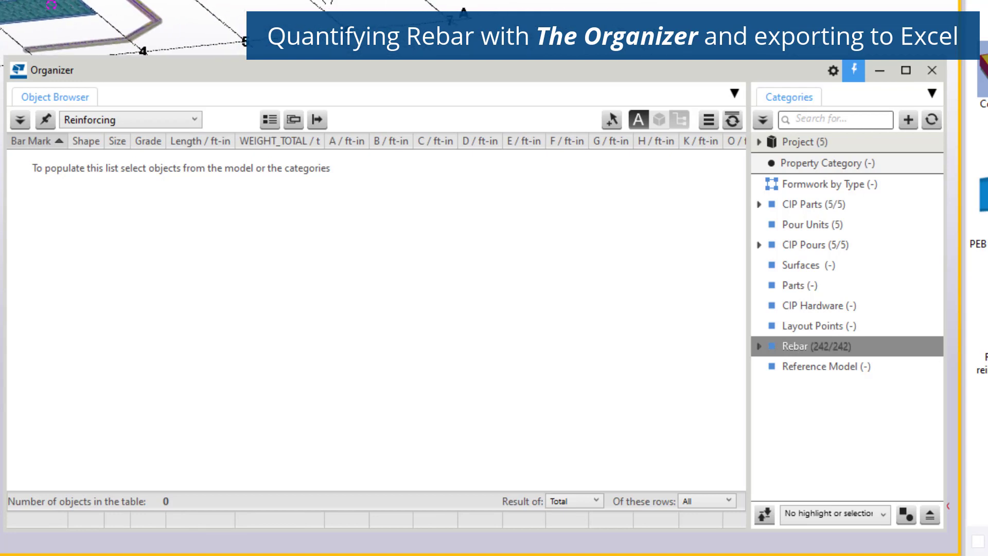
click(795, 345)
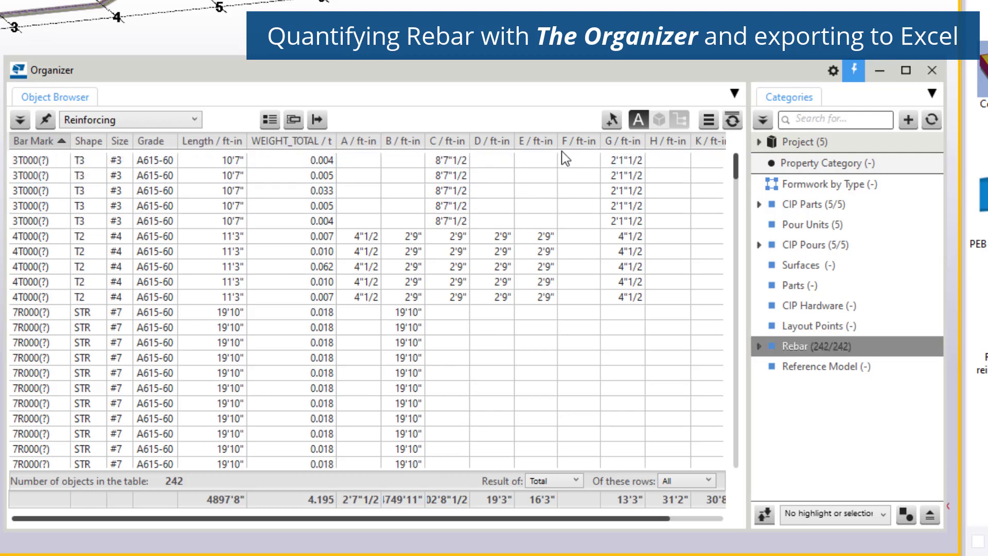
mouse_move(293, 119)
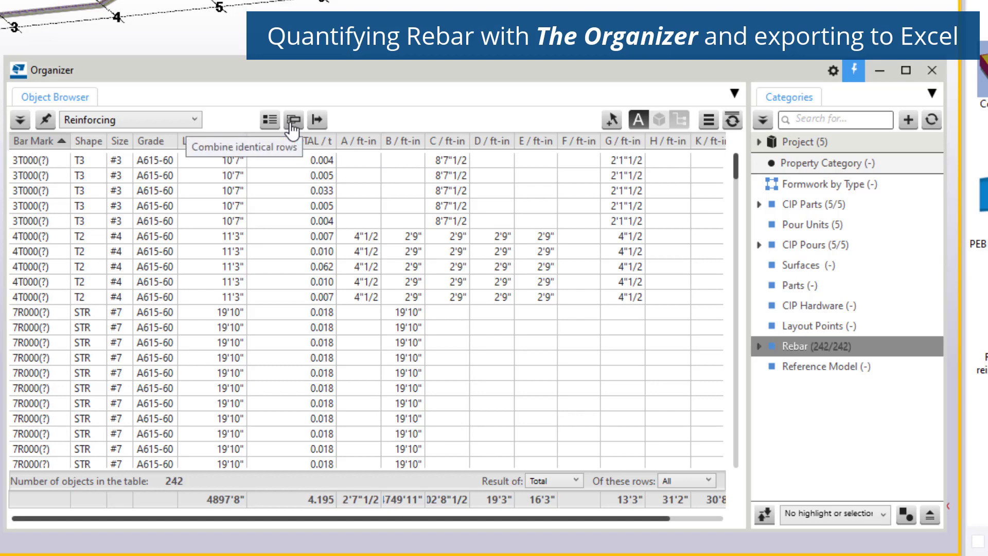
Combine identical rebar rows and group them by Shape, inspecting the Shape 3 group.
click(293, 120)
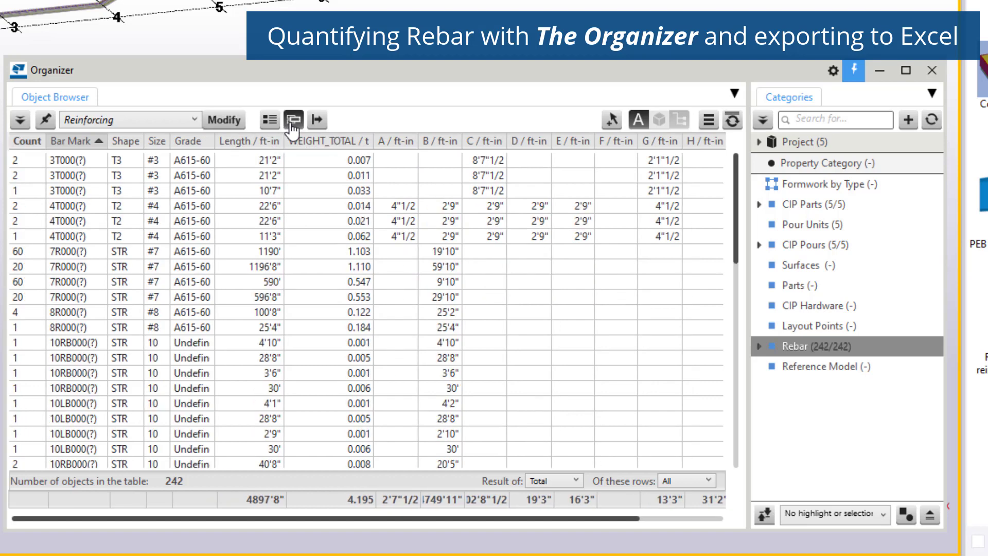
mouse_move(268, 119)
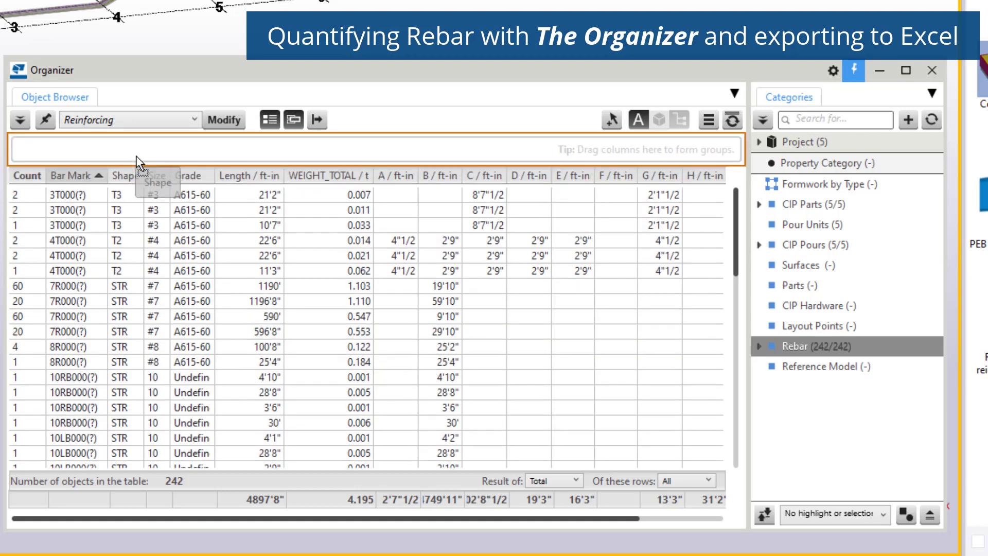
drag(152, 175, 44, 150)
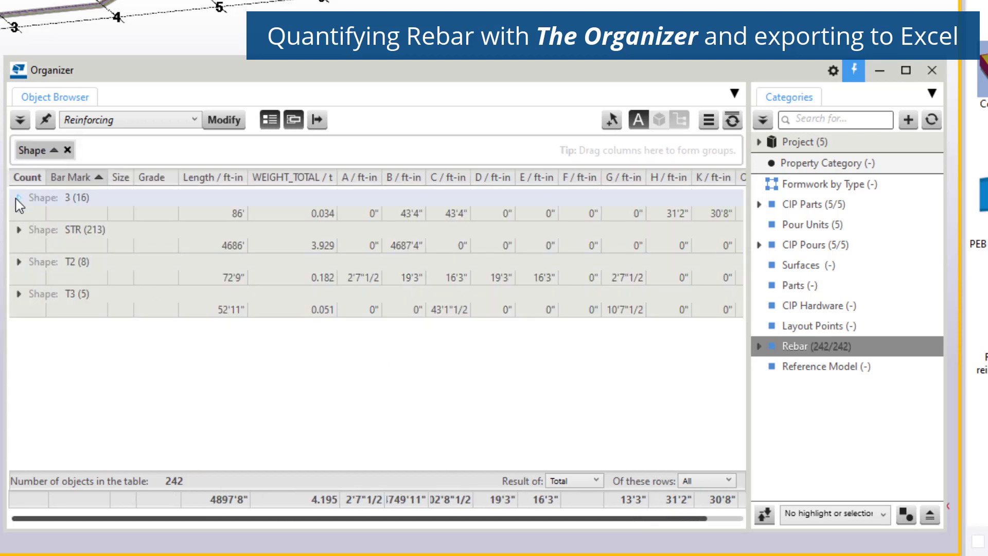
click(19, 197)
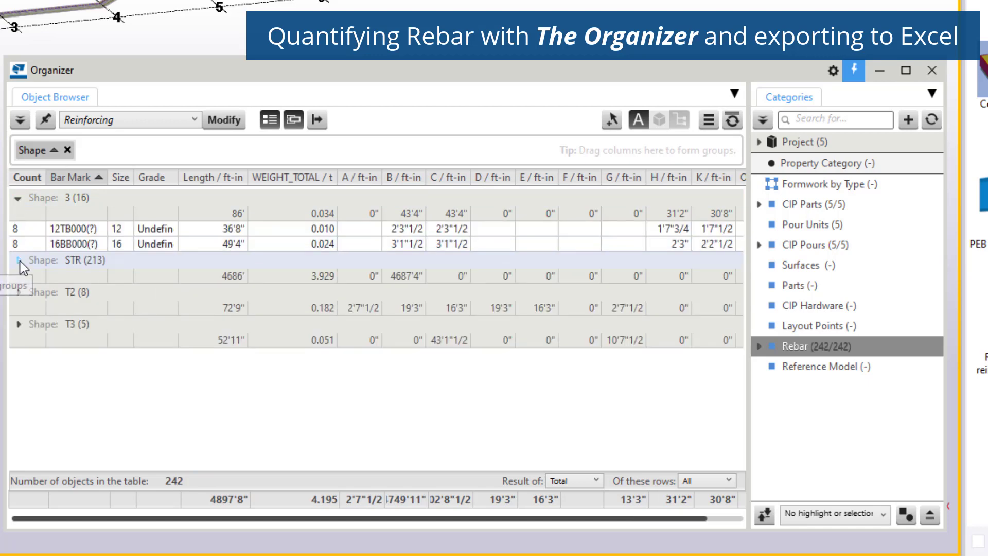
click(20, 260)
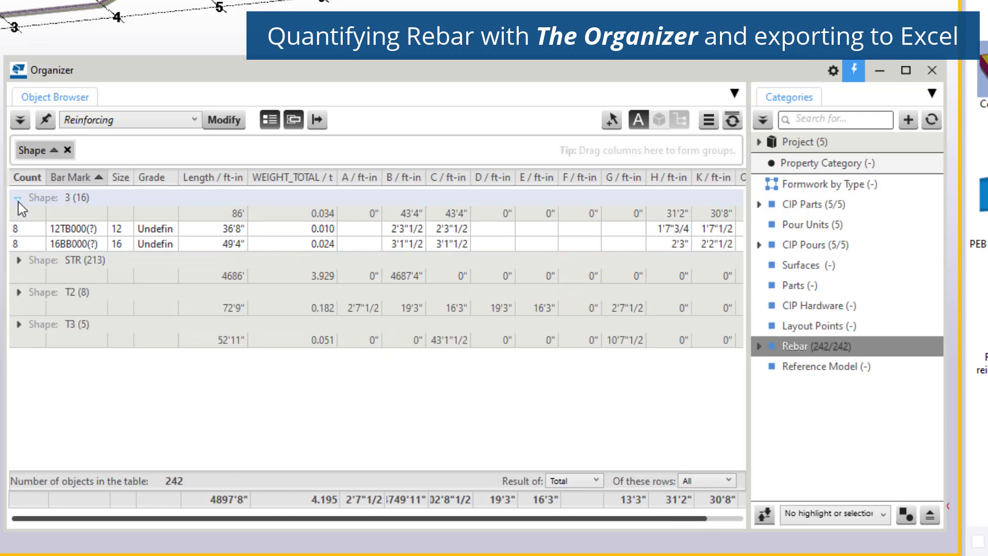
click(19, 198)
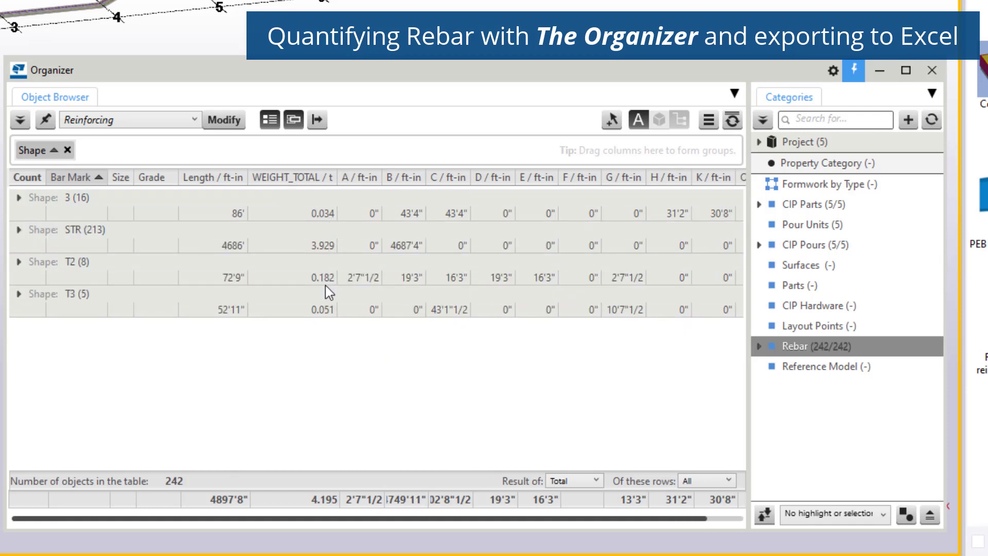
mouse_move(341, 510)
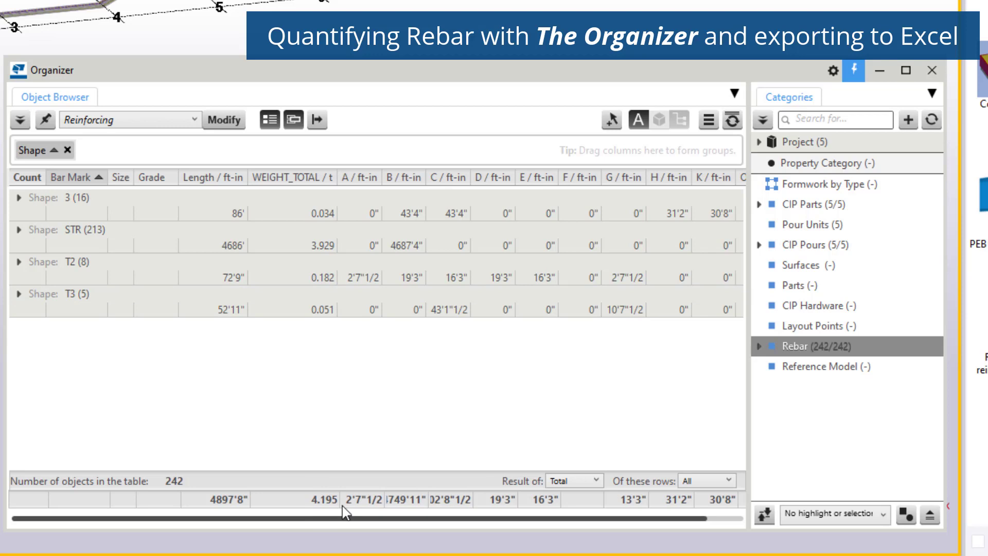
mouse_move(335, 488)
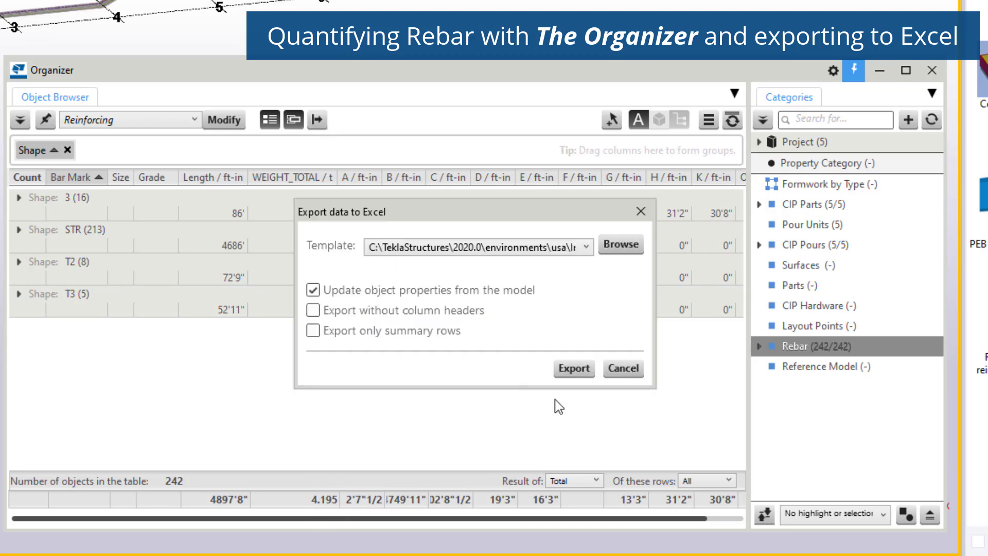
Export the Shape-grouped rebar table to an Excel spreadsheet with the default template.
click(573, 368)
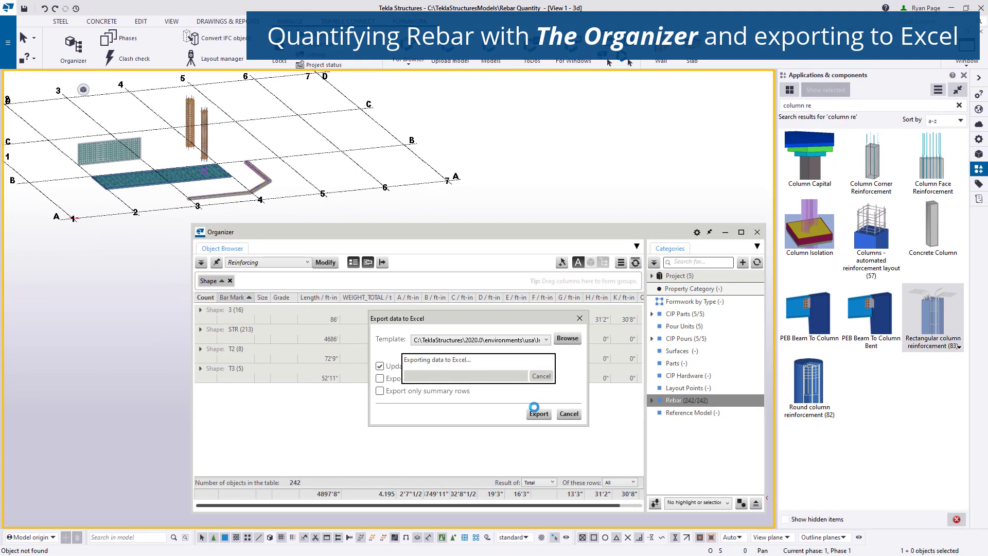
click(539, 413)
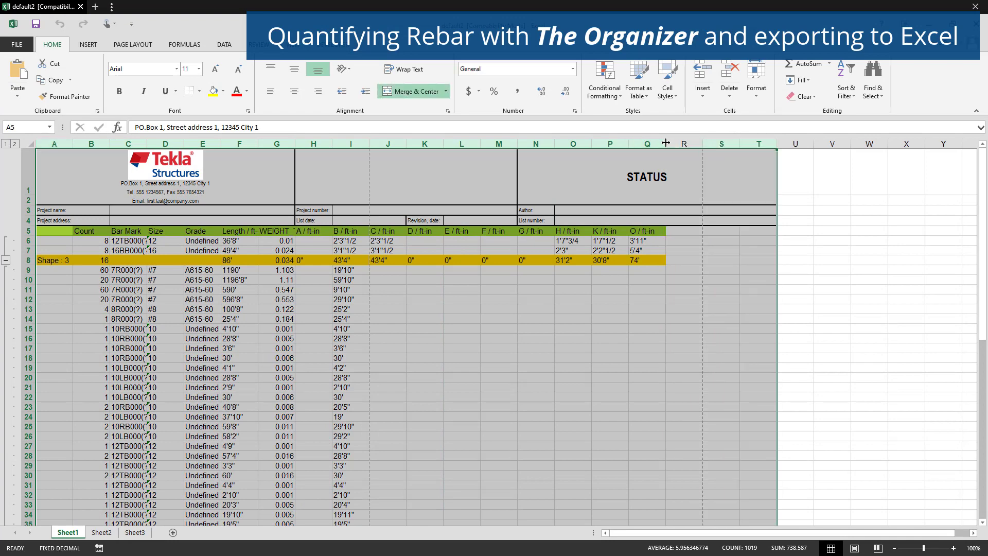
mouse_move(775, 147)
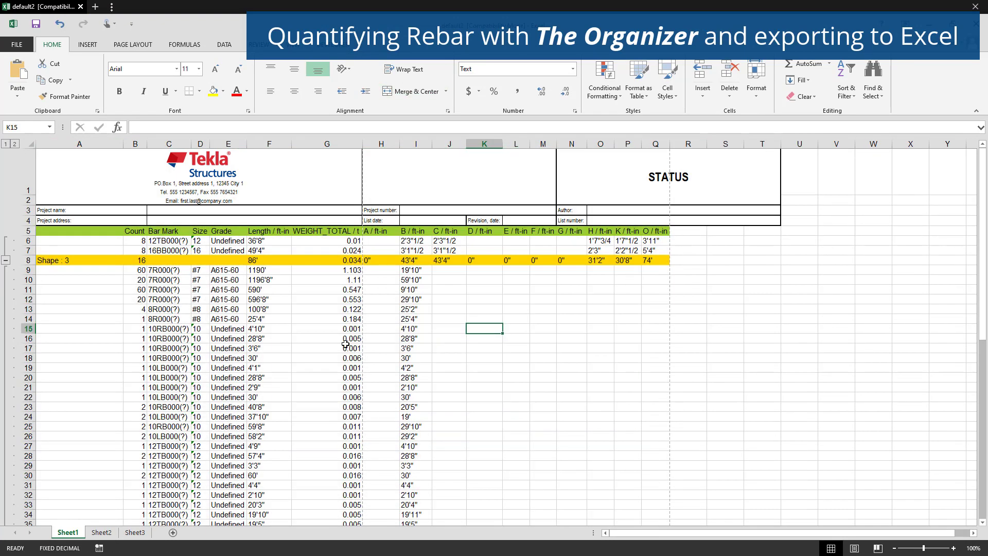
scroll(down, 3)
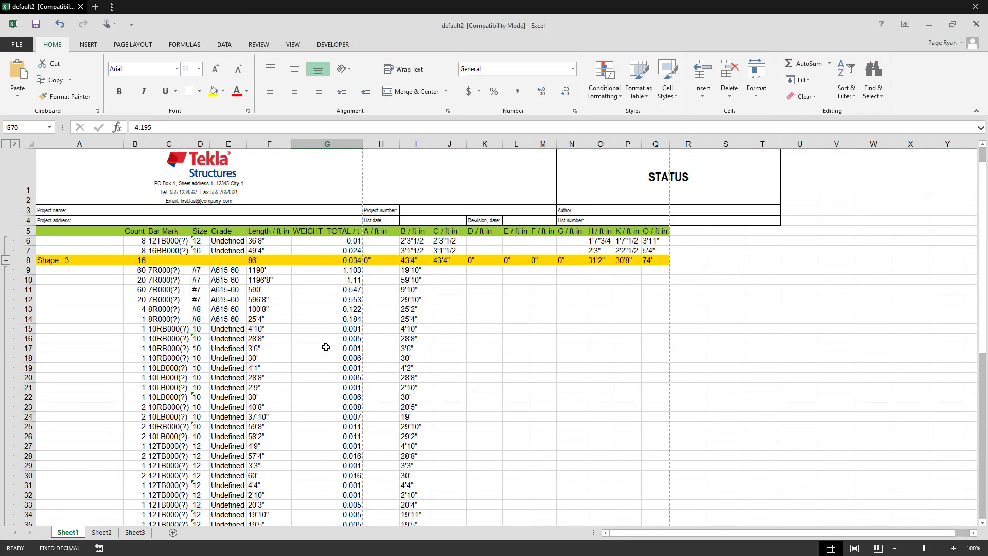
scroll(down, 3)
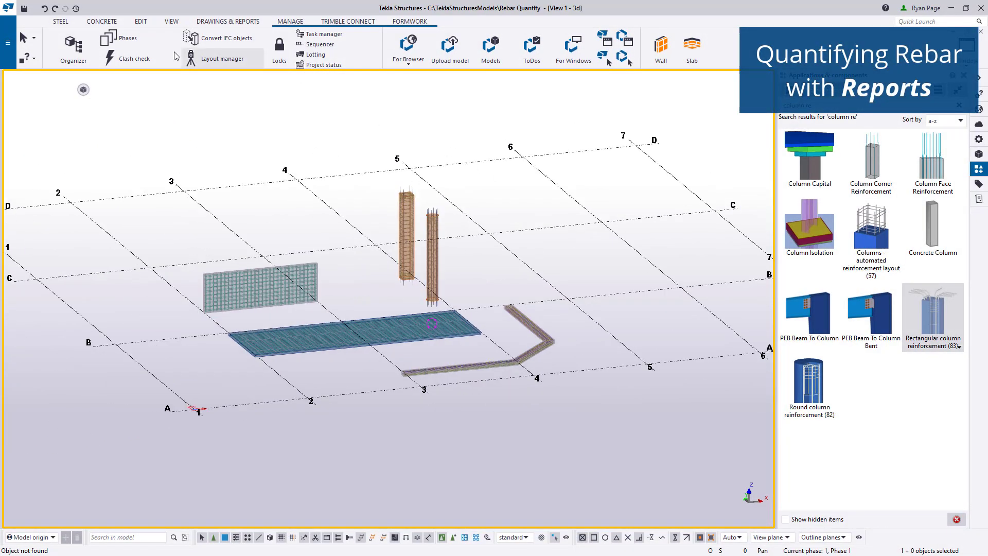
Open Reports from the Drawings & reports tab.
click(231, 21)
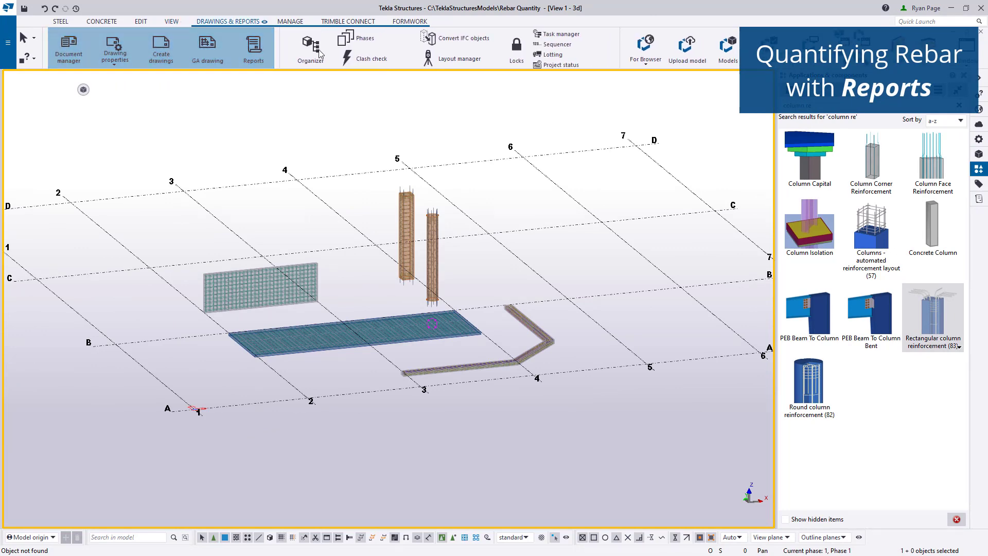
mouse_move(254, 47)
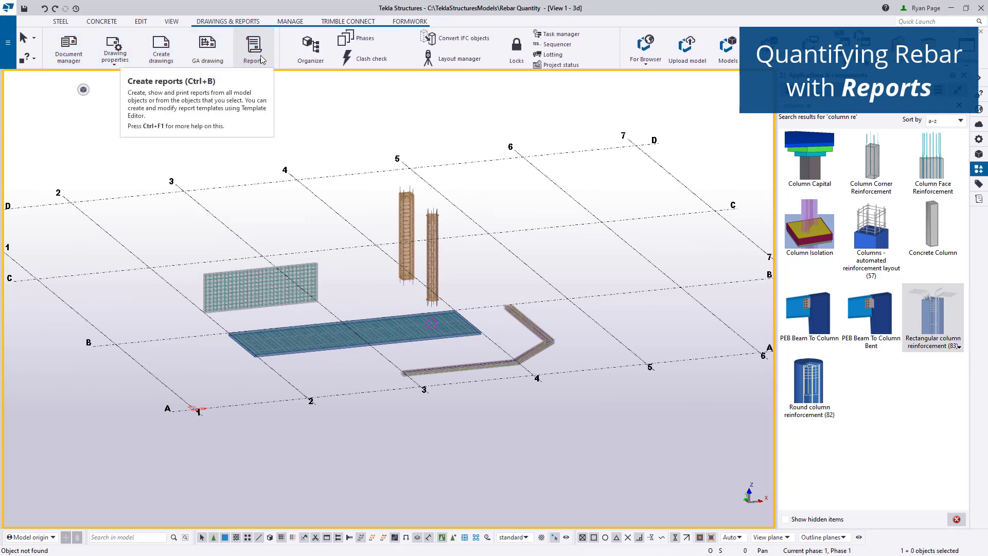
click(256, 41)
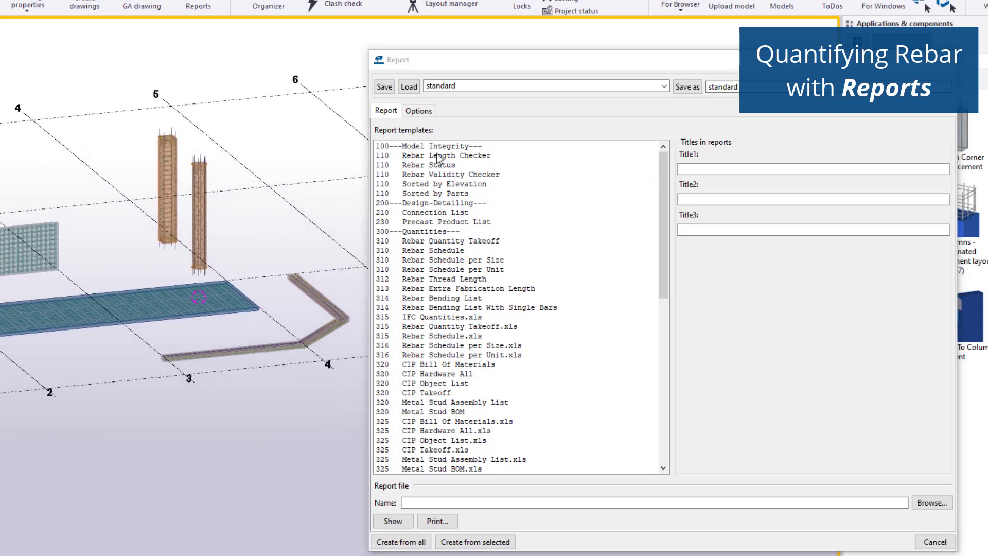
Create a whole-model report from the Rebar Quantity Takeoff template.
click(426, 164)
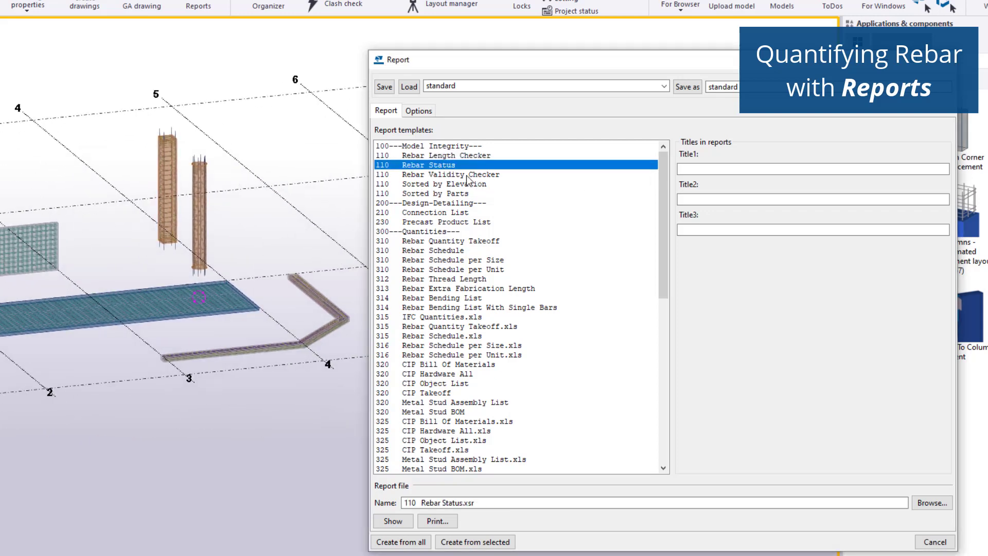
click(450, 243)
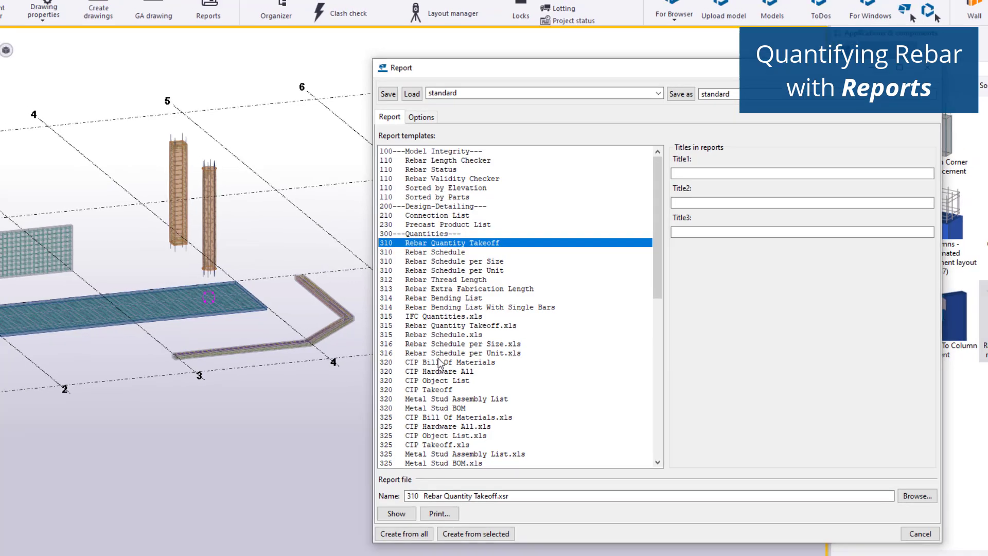
click(396, 513)
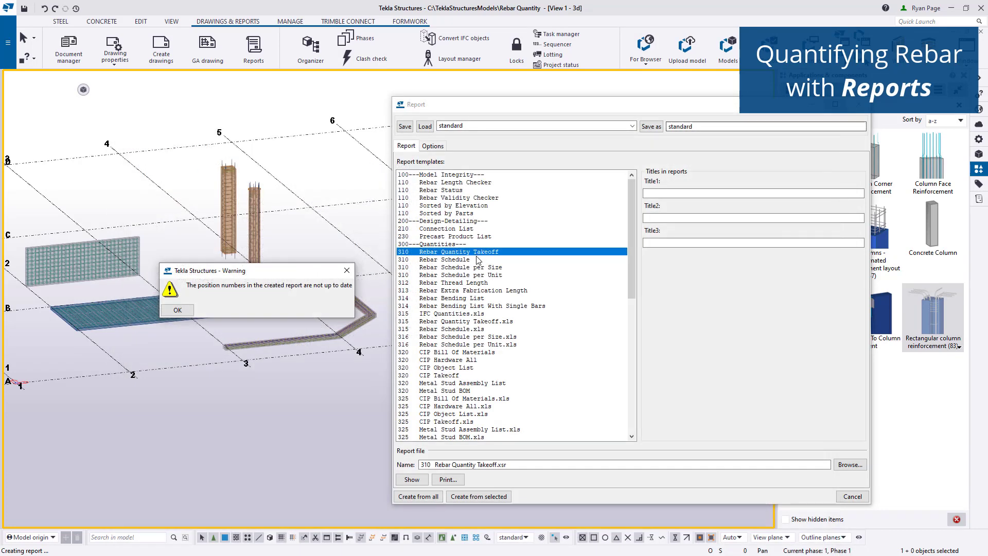
Generate Rebar Schedule per Size and Rebar Bending List reports, dismissing position-number warnings.
click(177, 310)
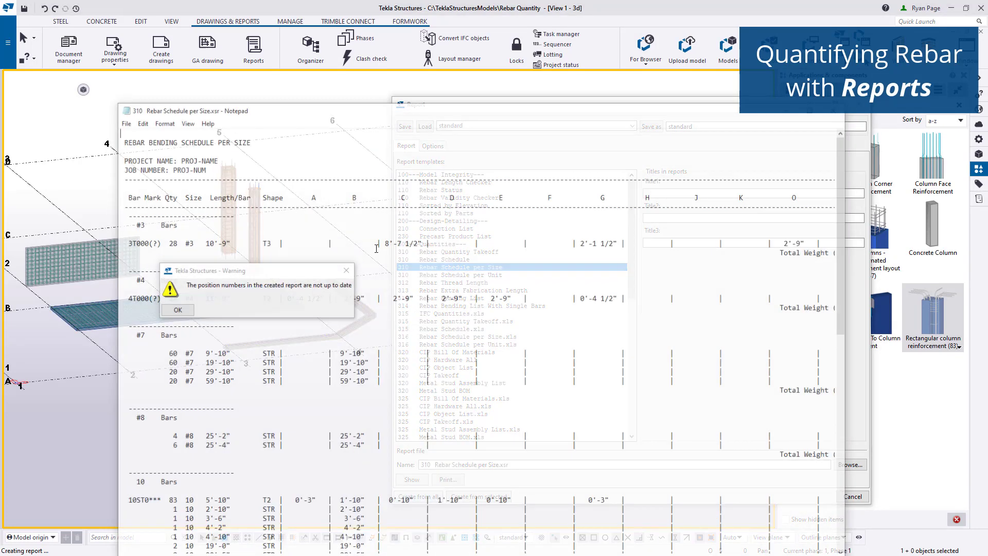
click(178, 310)
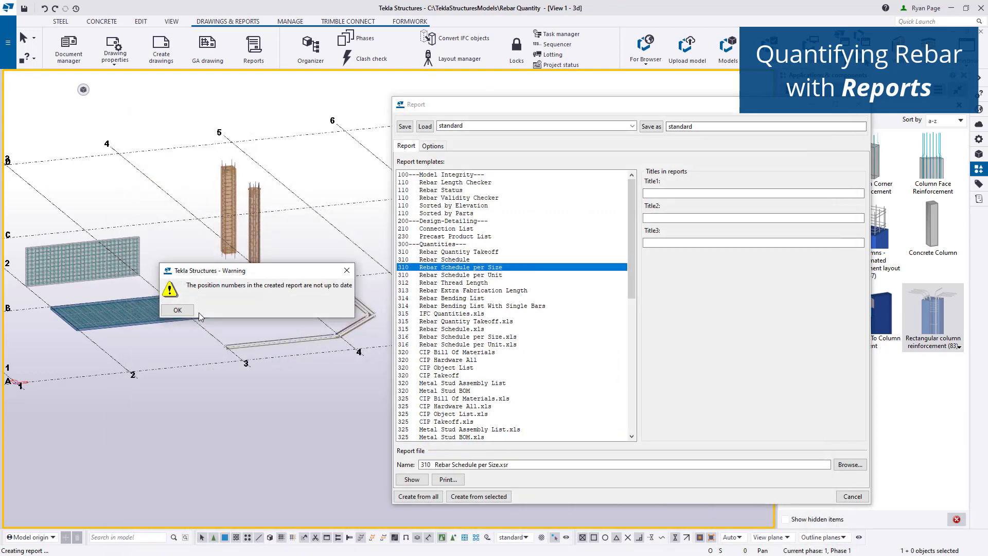
click(178, 309)
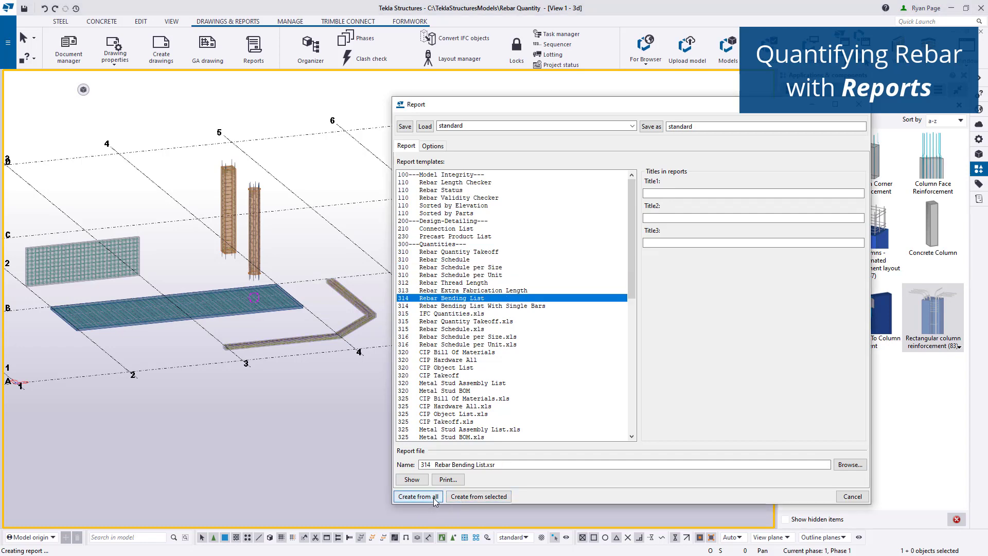
click(418, 496)
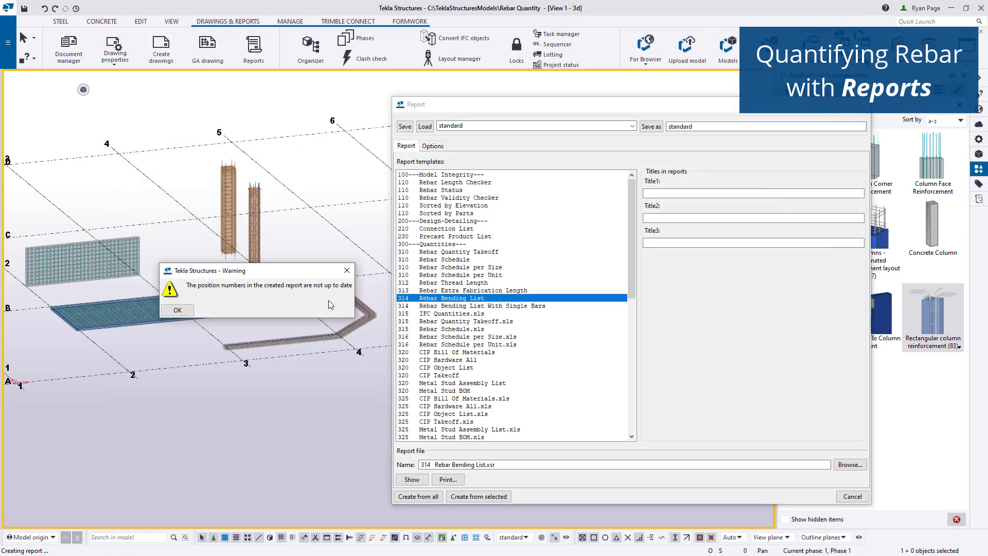
click(178, 310)
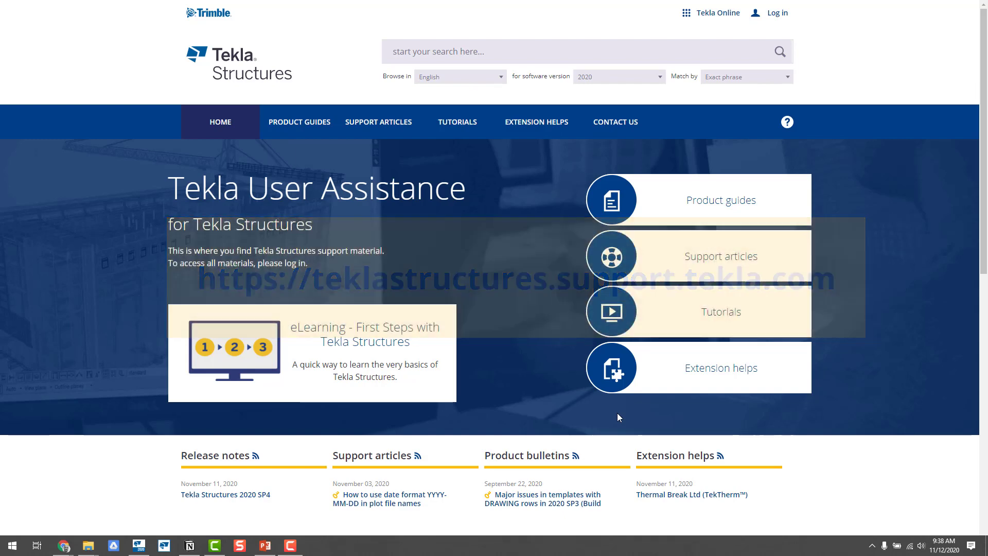
mouse_move(725, 320)
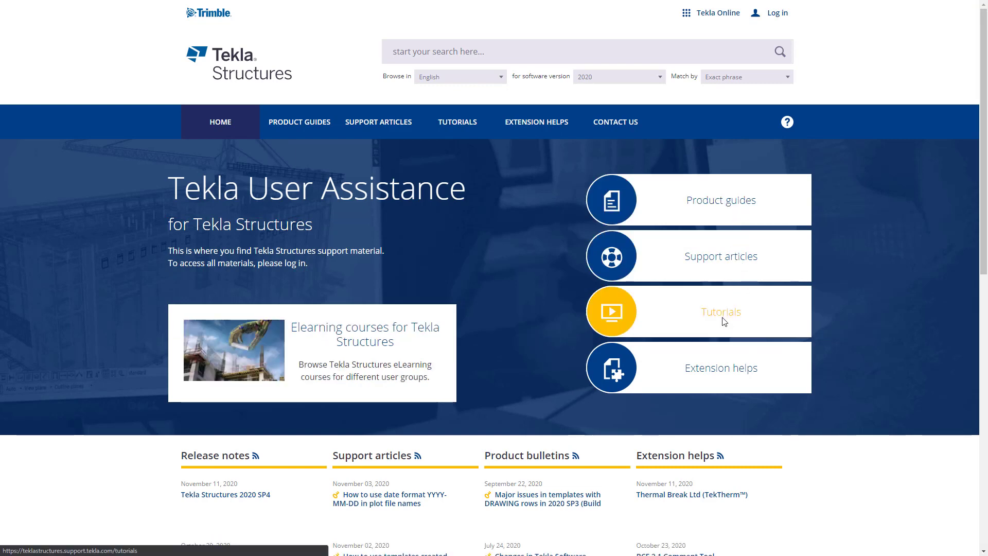
Open Tutorials and scroll through the rebar detailer eLearning course.
click(721, 311)
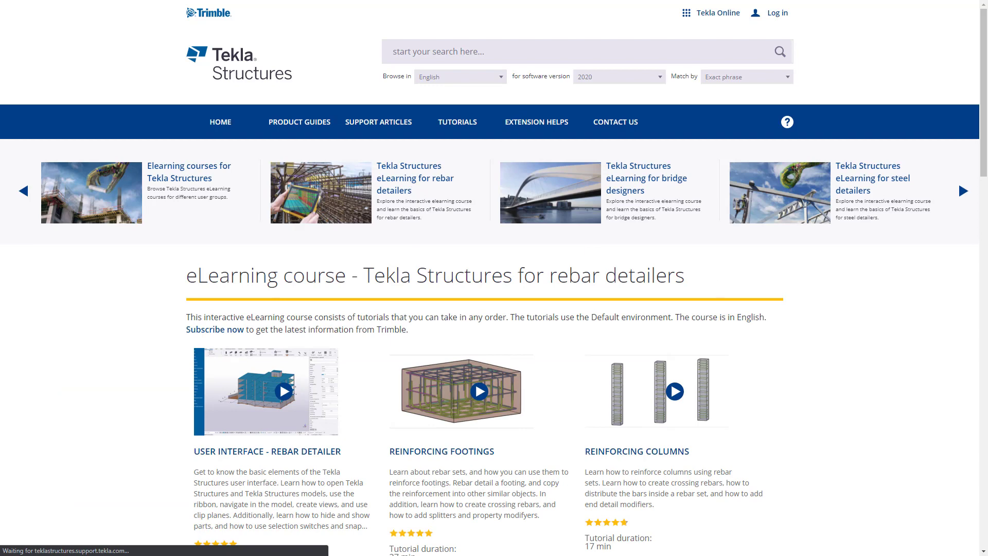
scroll(down, 3)
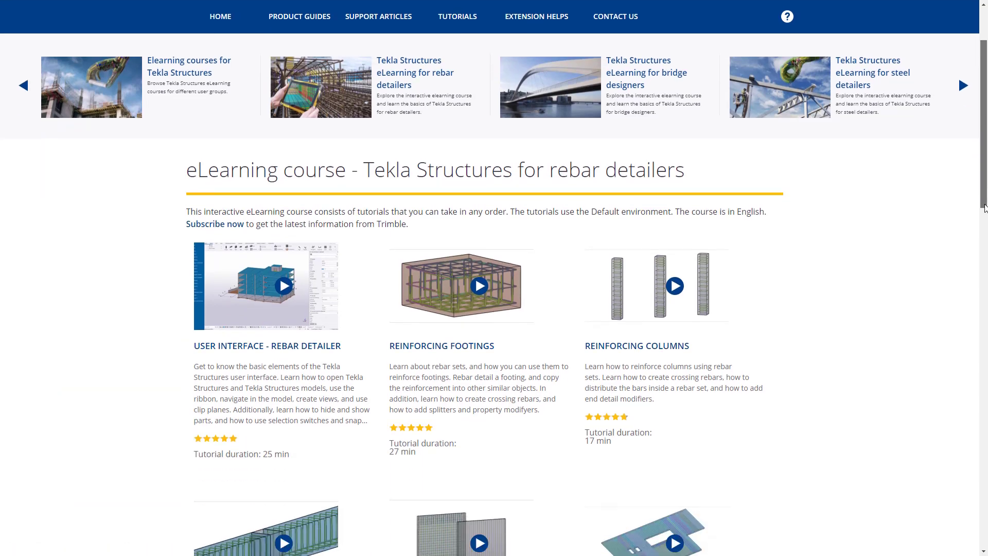
scroll(down, 3)
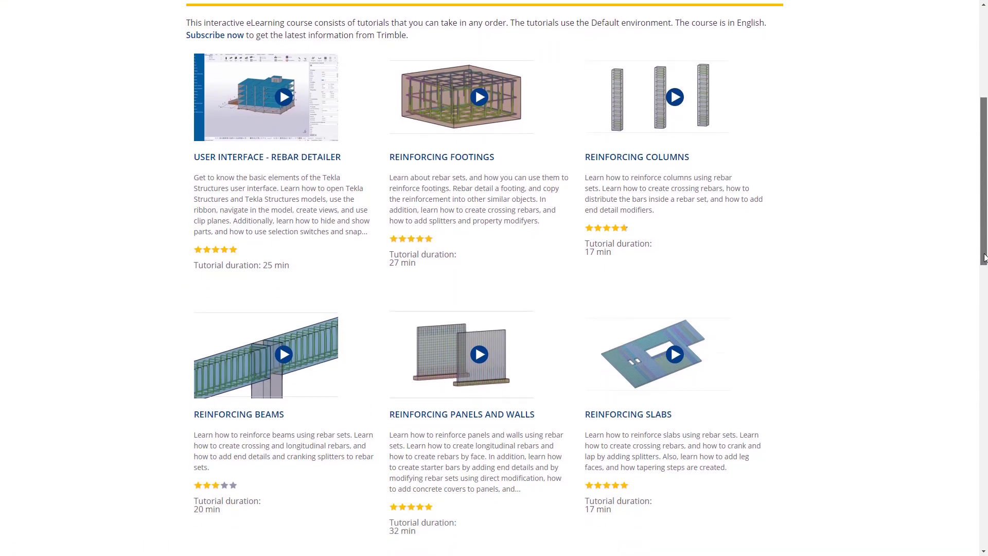
scroll(down, 3)
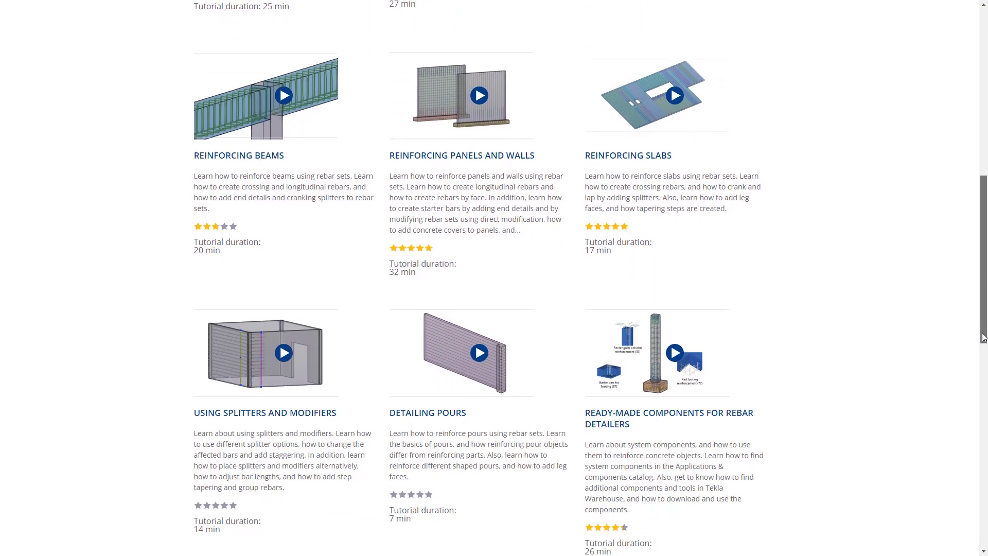
scroll(down, 3)
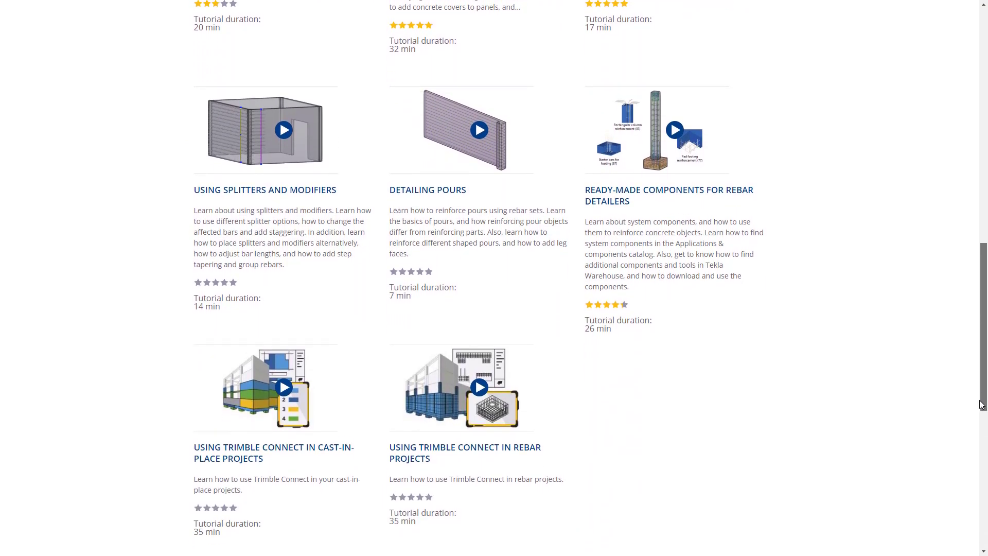
scroll(down, 3)
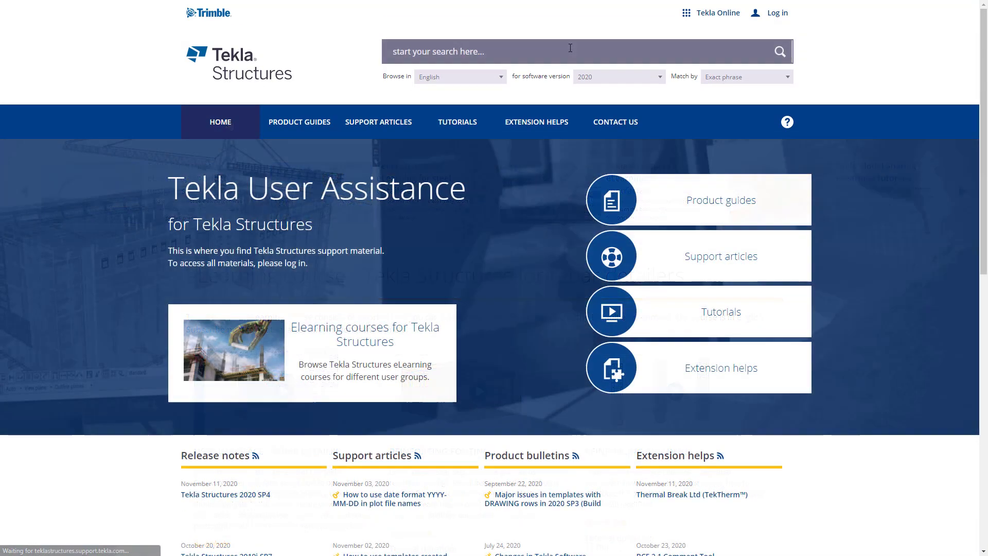
Search the support site for 'US Rebar Tutorial' and open the matching article.
click(570, 50)
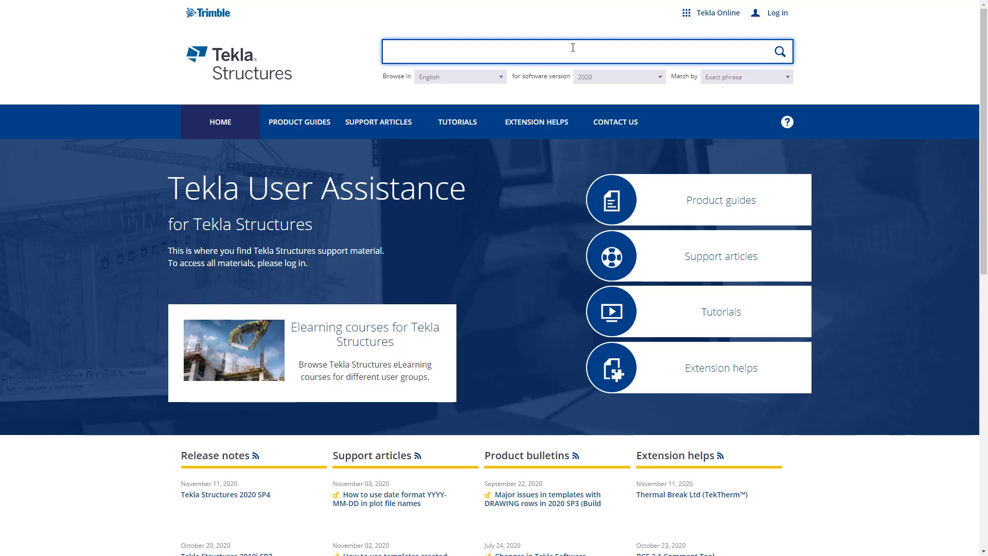
text(US Rebar)
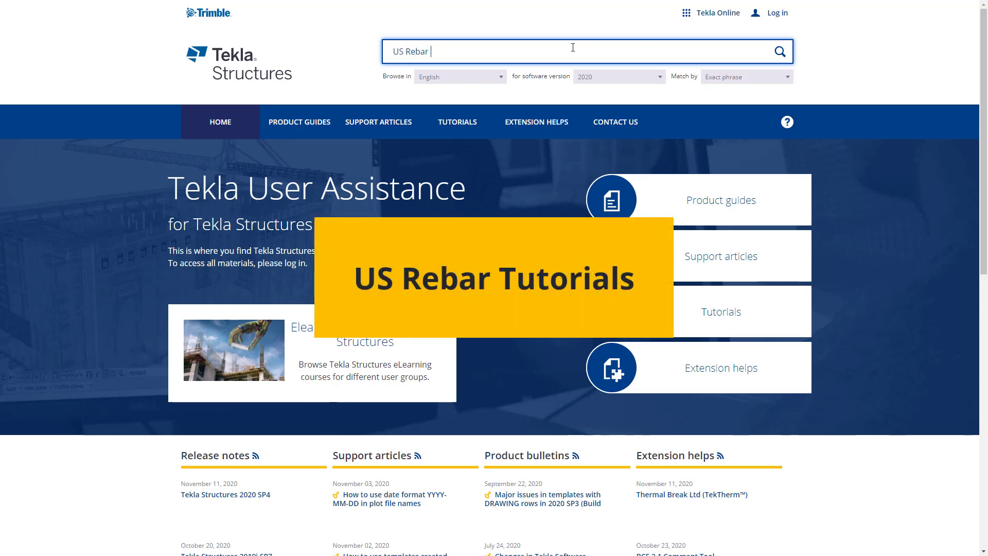
text(Tutorials)
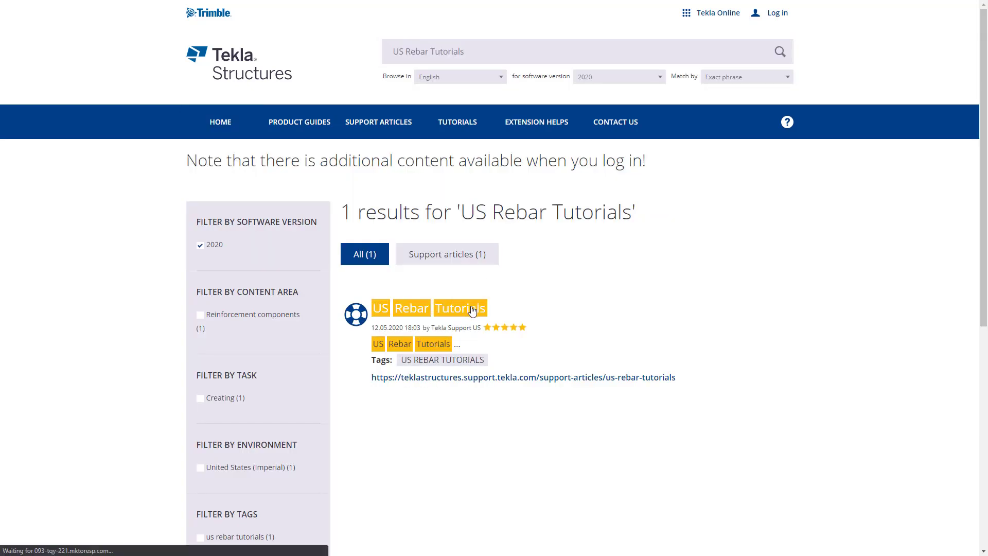
click(459, 307)
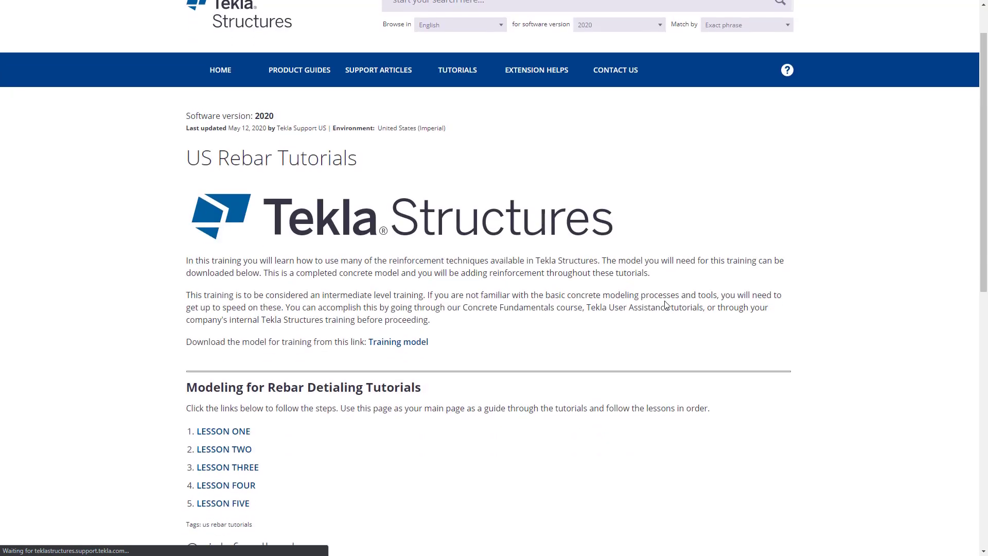
scroll(down, 3)
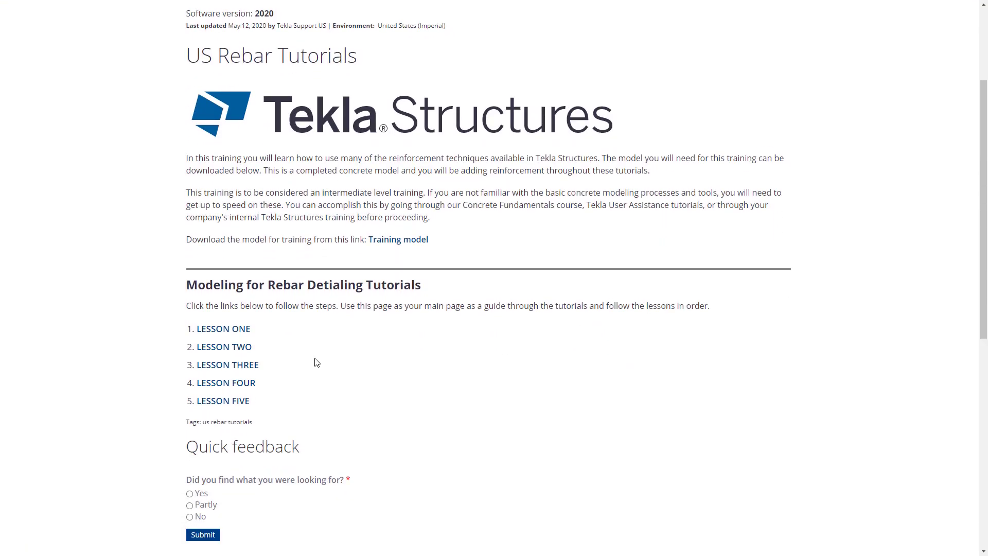